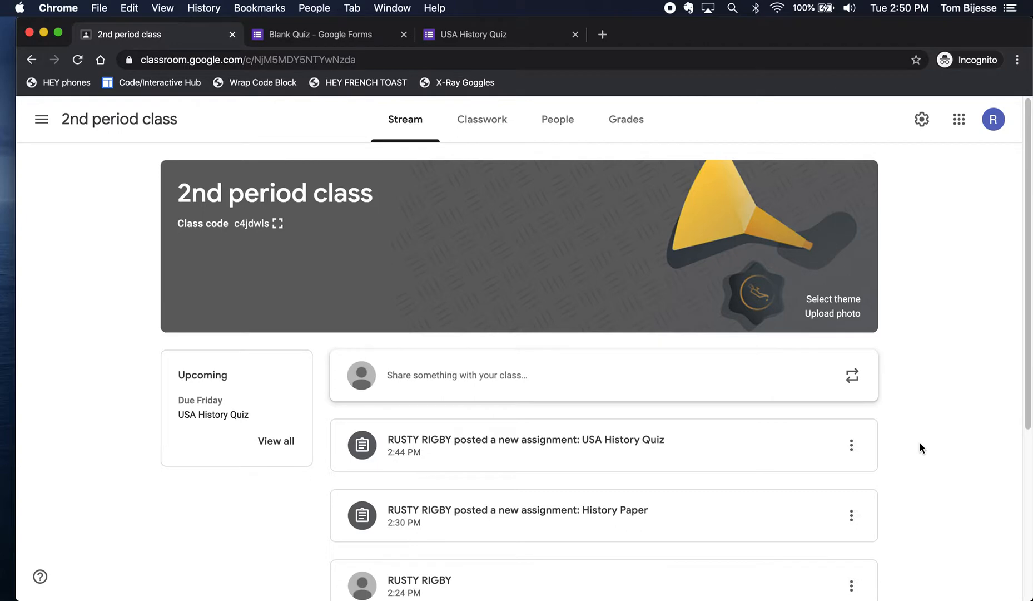
{"action": "mouse_move", "coordinate": [470, 344]}
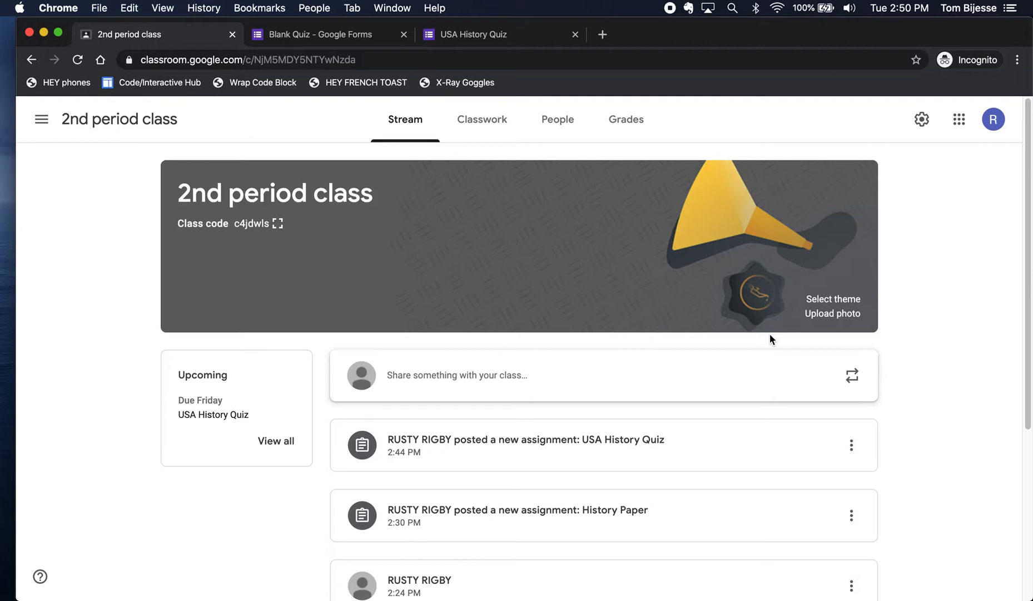
{"action": "mouse_move", "coordinate": [870, 225]}
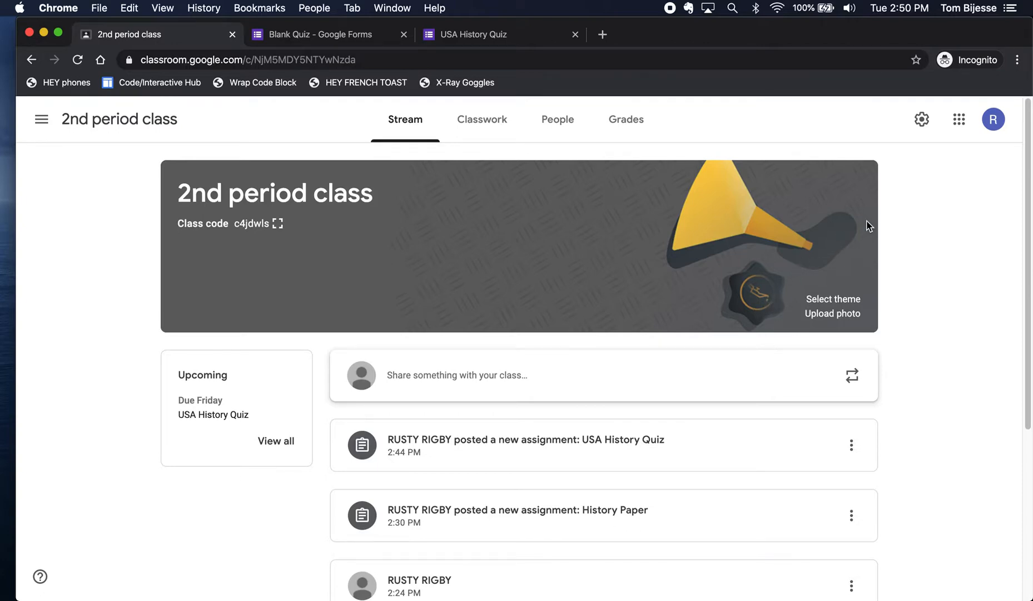
{"action": "mouse_move", "coordinate": [929, 225]}
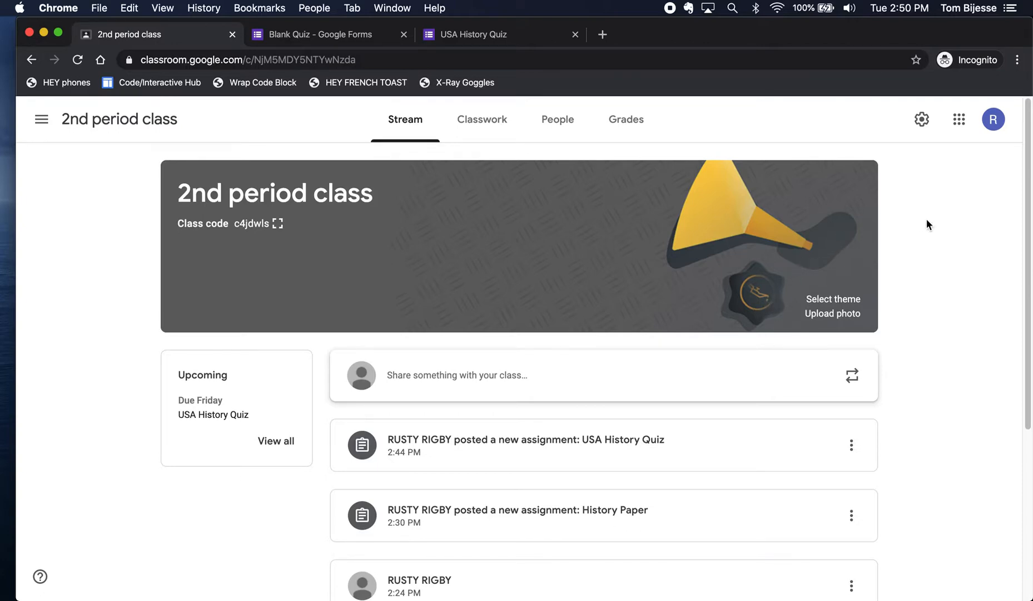
{"action": "mouse_move", "coordinate": [936, 223]}
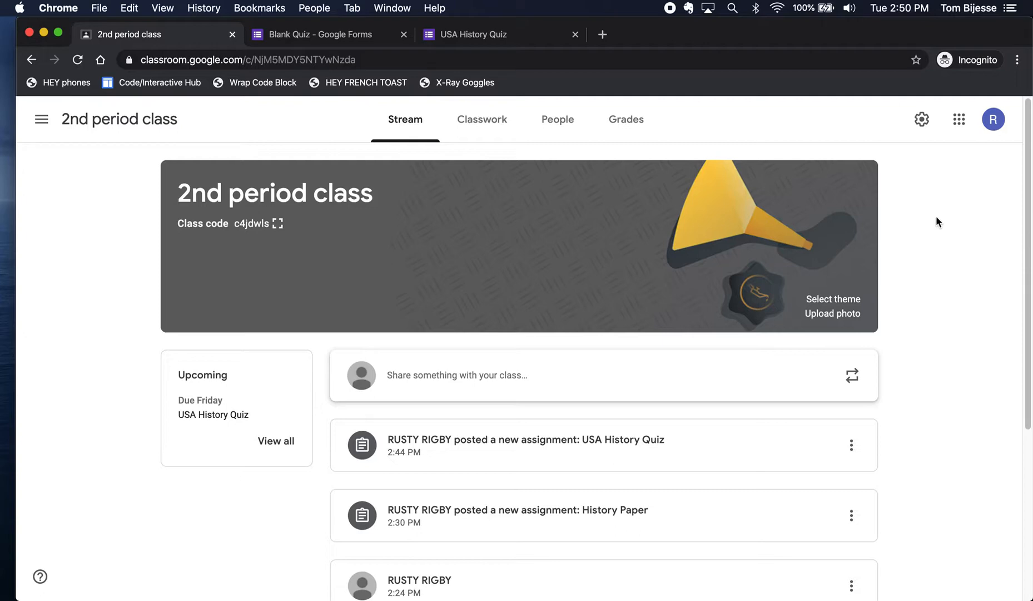
{"action": "mouse_move", "coordinate": [959, 119]}
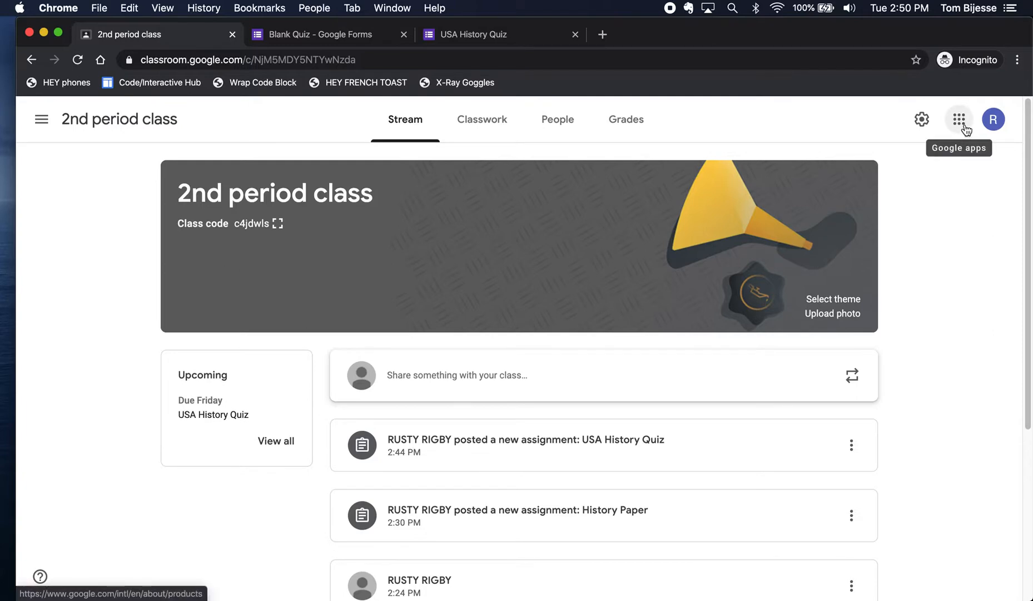
{"action": "mouse_move", "coordinate": [956, 135]}
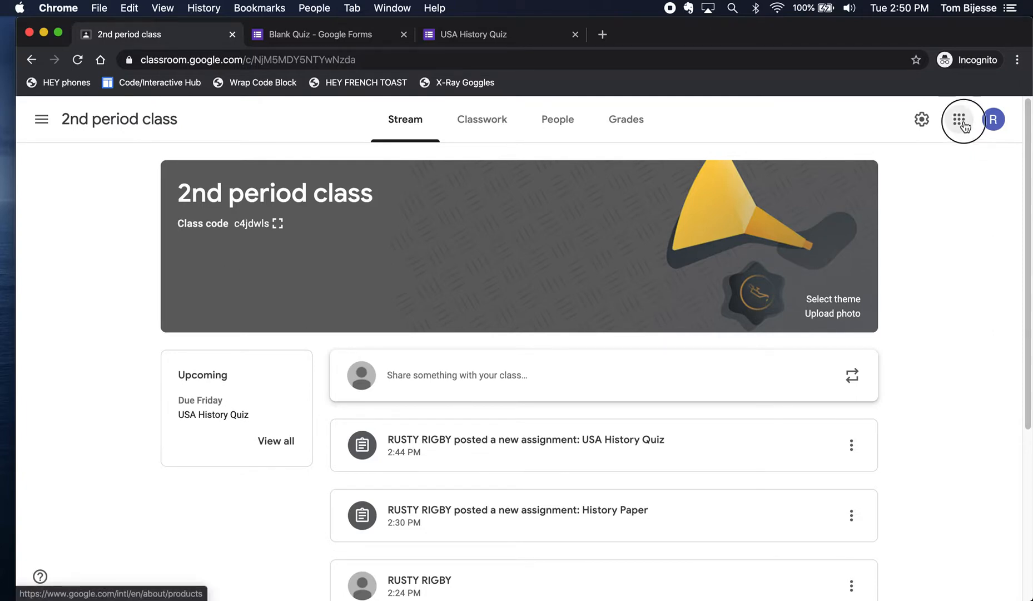
Open the Google apps launcher from the 2nd period class page.
{"action": "left_click", "coordinate": [959, 120]}
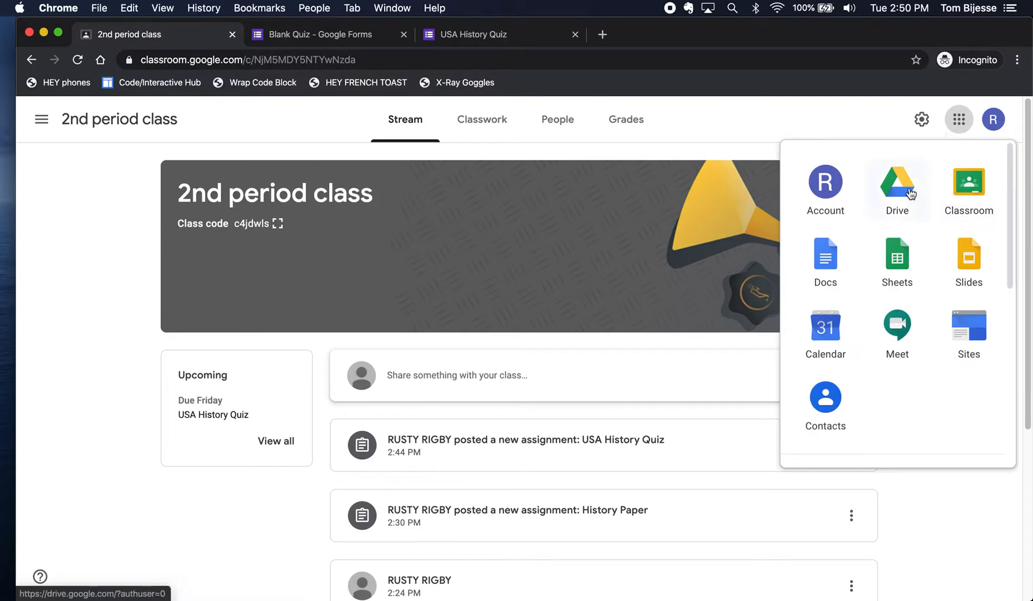
{"action": "mouse_move", "coordinate": [848, 277]}
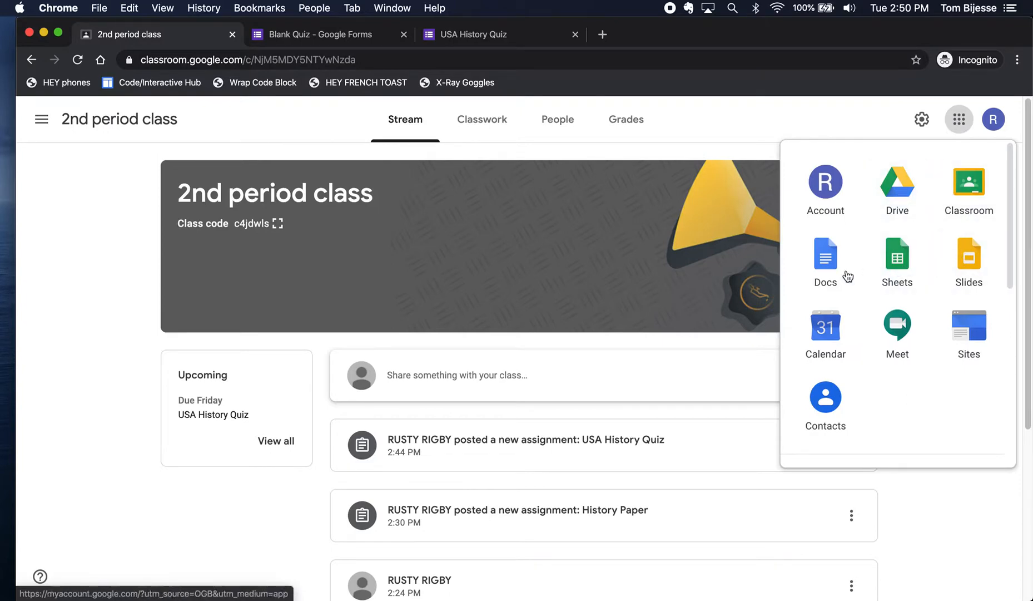
{"action": "mouse_move", "coordinate": [961, 365]}
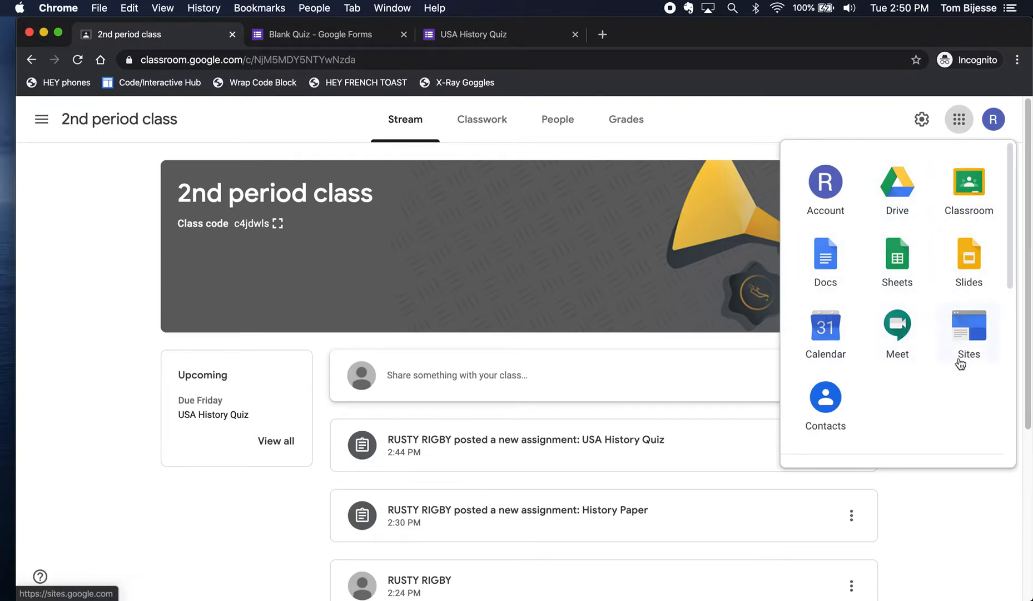
{"action": "mouse_move", "coordinate": [919, 406]}
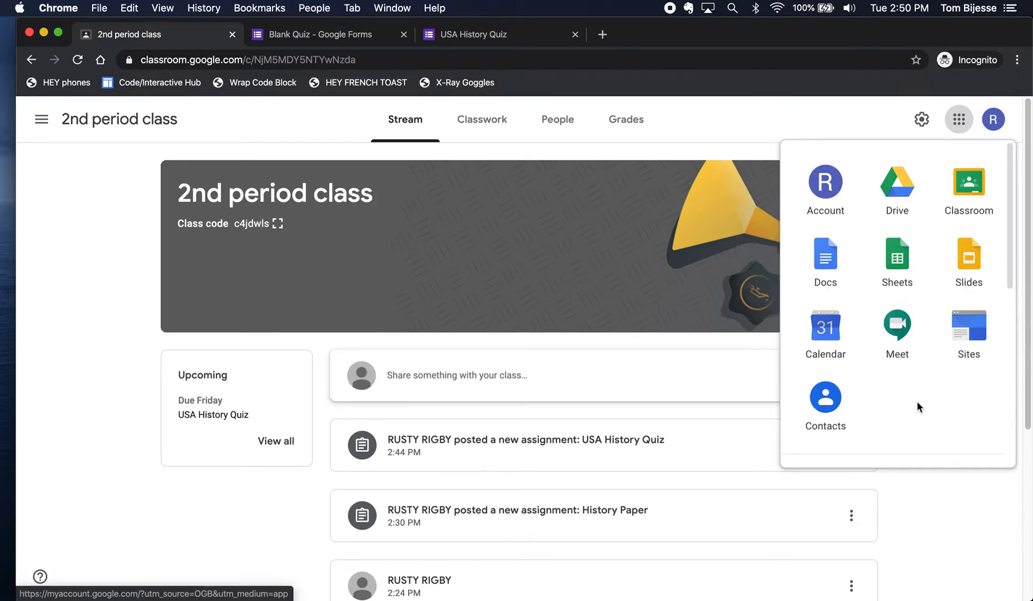
{"action": "mouse_move", "coordinate": [896, 328]}
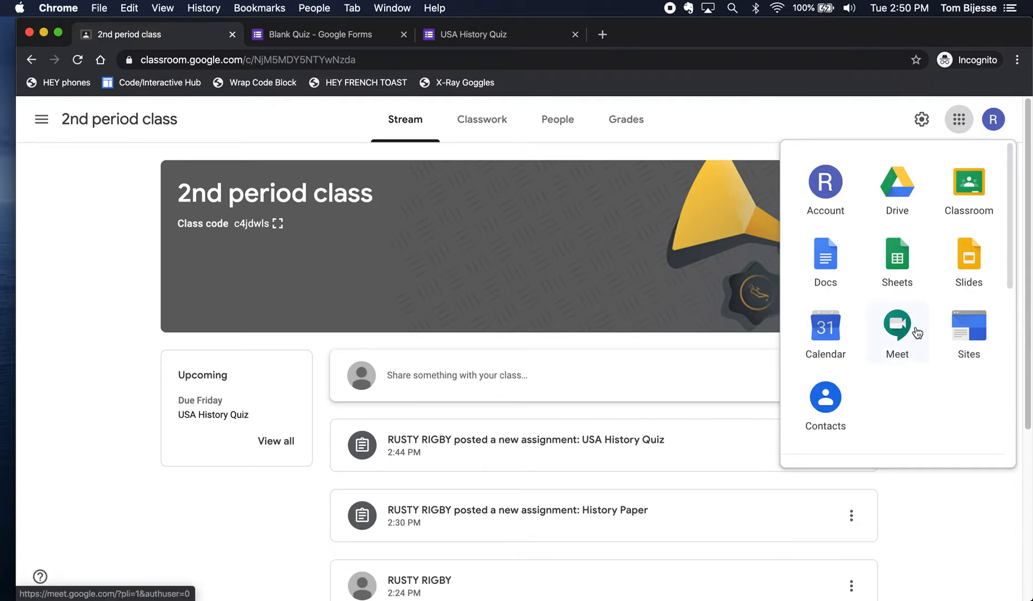
{"action": "mouse_move", "coordinate": [877, 359]}
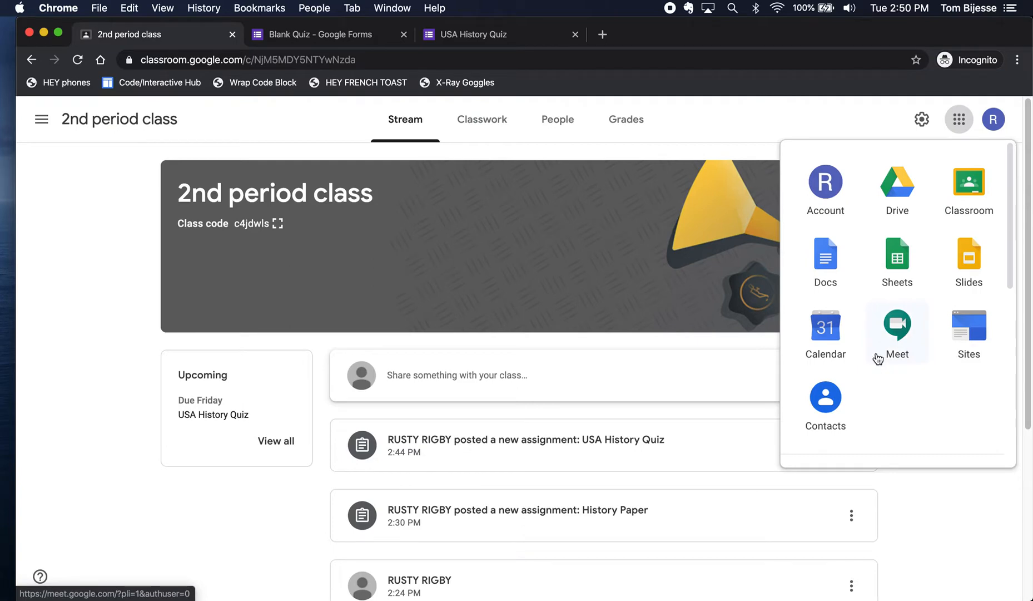
{"action": "mouse_move", "coordinate": [841, 271]}
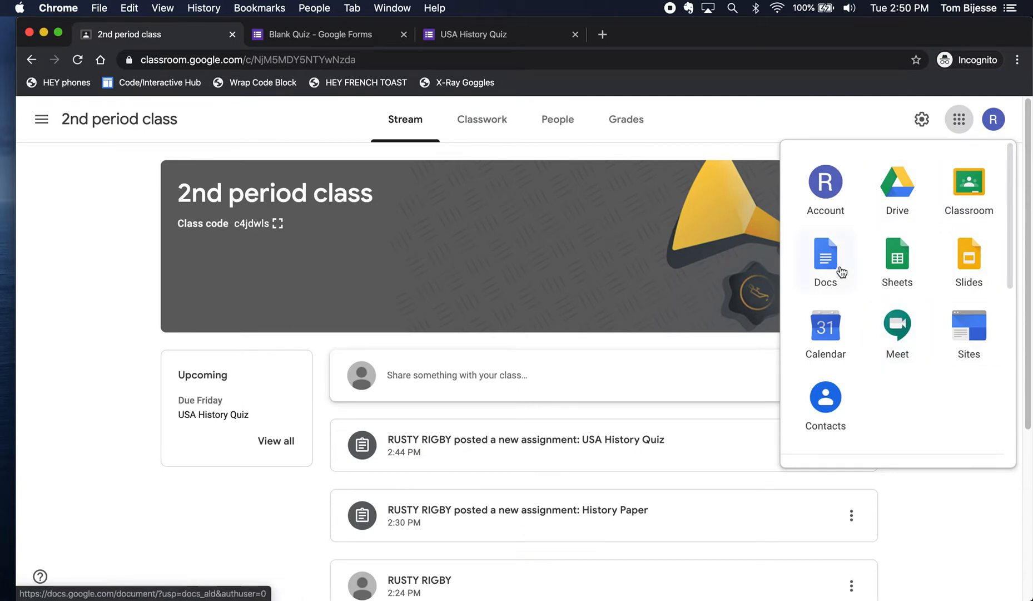
{"action": "mouse_move", "coordinate": [895, 415]}
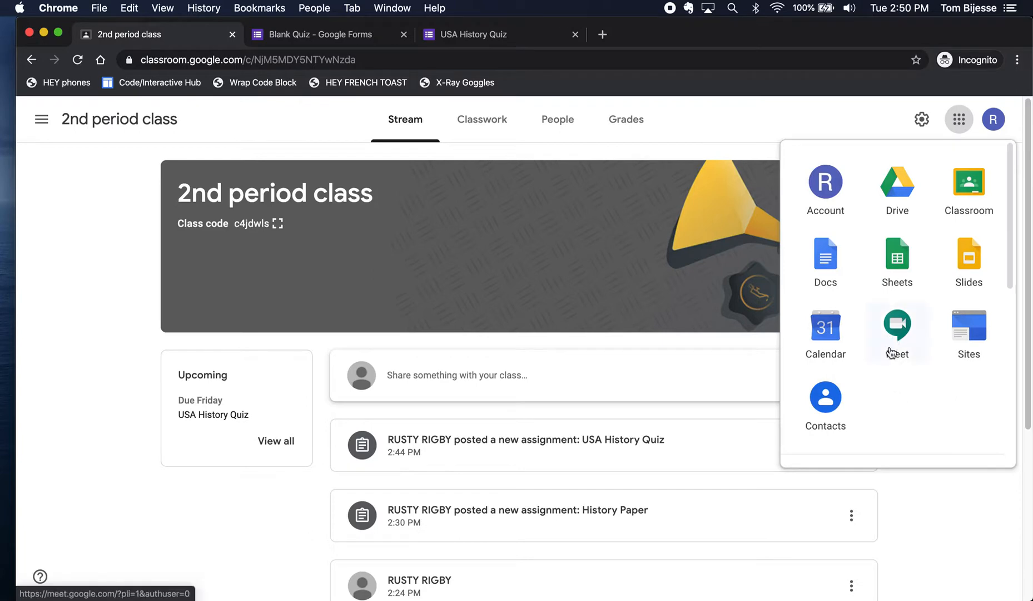
{"action": "mouse_move", "coordinate": [904, 402]}
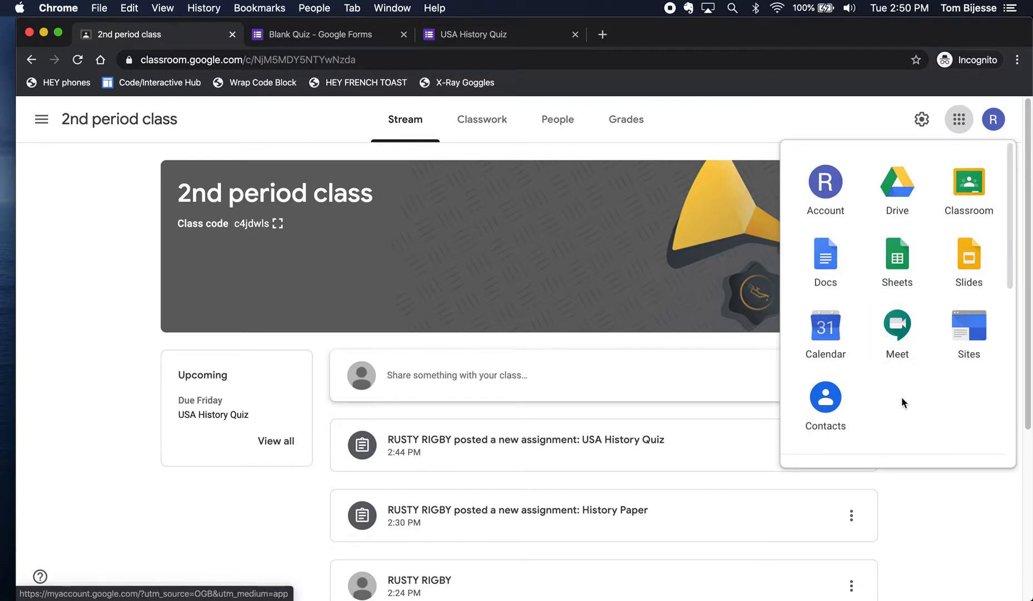
{"action": "mouse_move", "coordinate": [898, 328]}
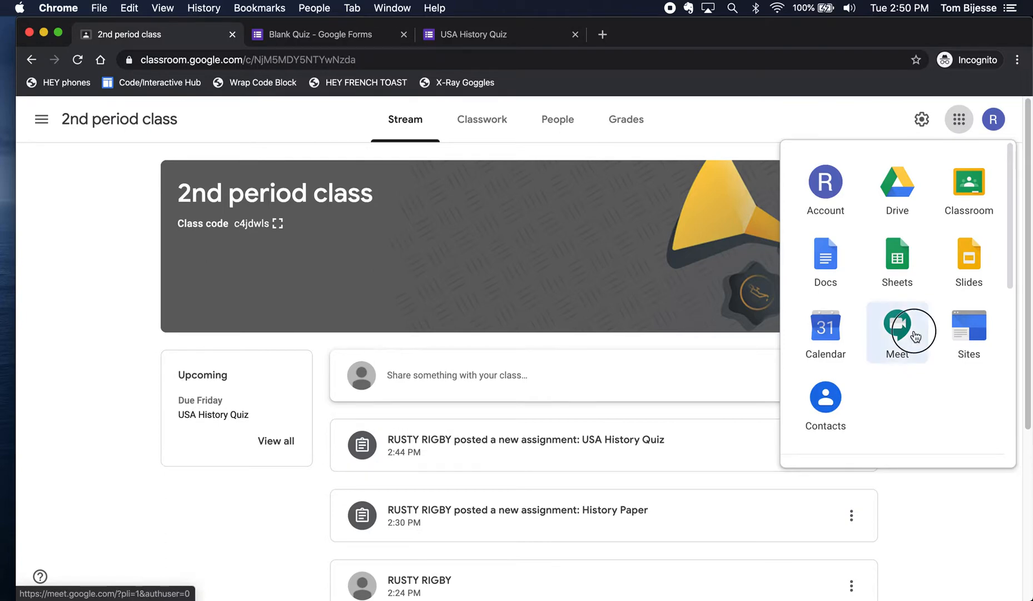
Launch Google Meet from the apps launcher in a new tab.
{"action": "left_click", "coordinate": [897, 327]}
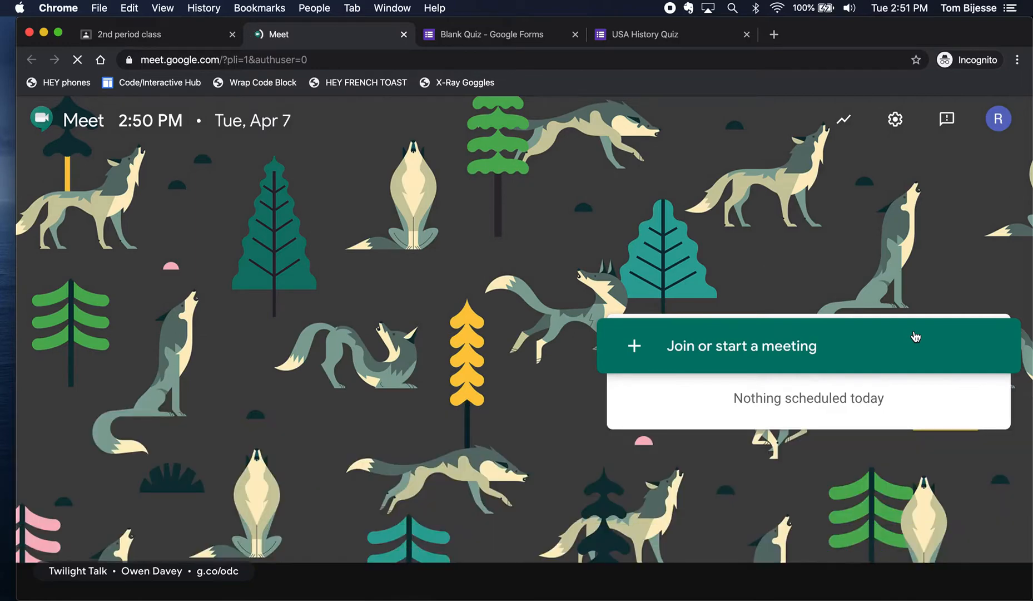
{"action": "mouse_move", "coordinate": [617, 357]}
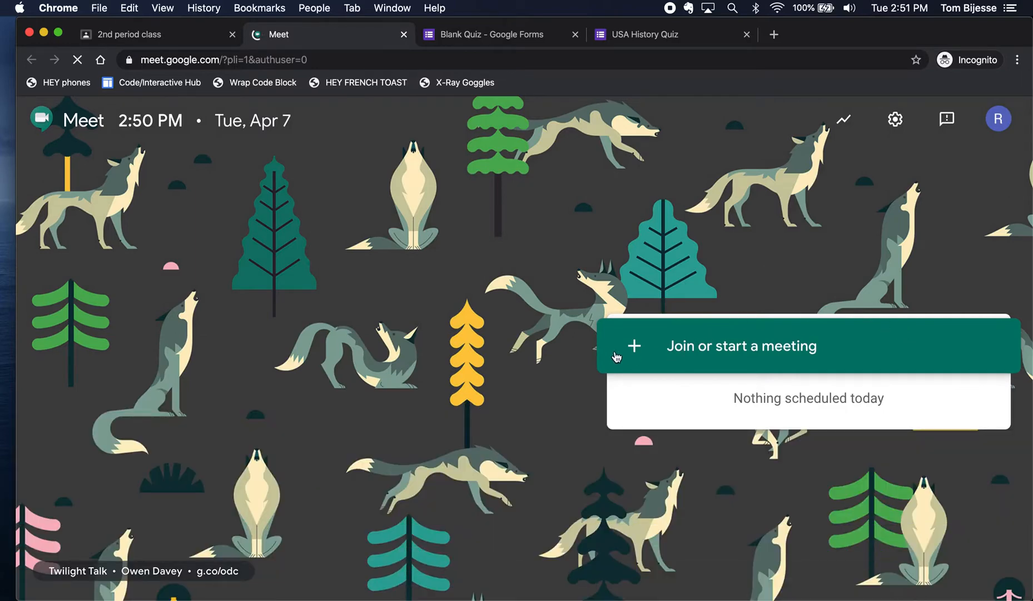
{"action": "mouse_move", "coordinate": [664, 302]}
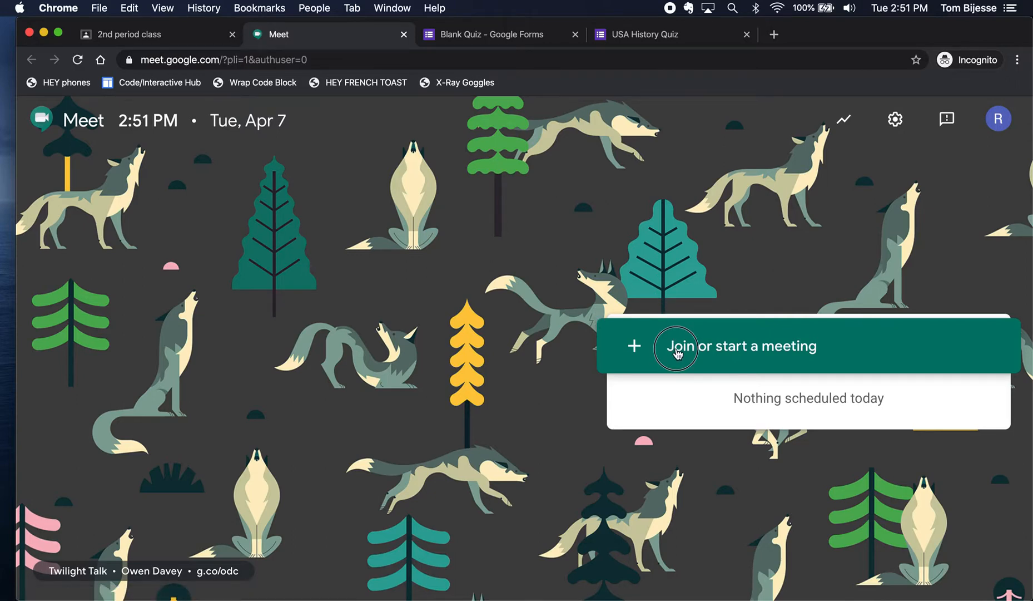
Start a meeting using the nickname 'Test Conference Call'.
{"action": "left_click", "coordinate": [677, 345]}
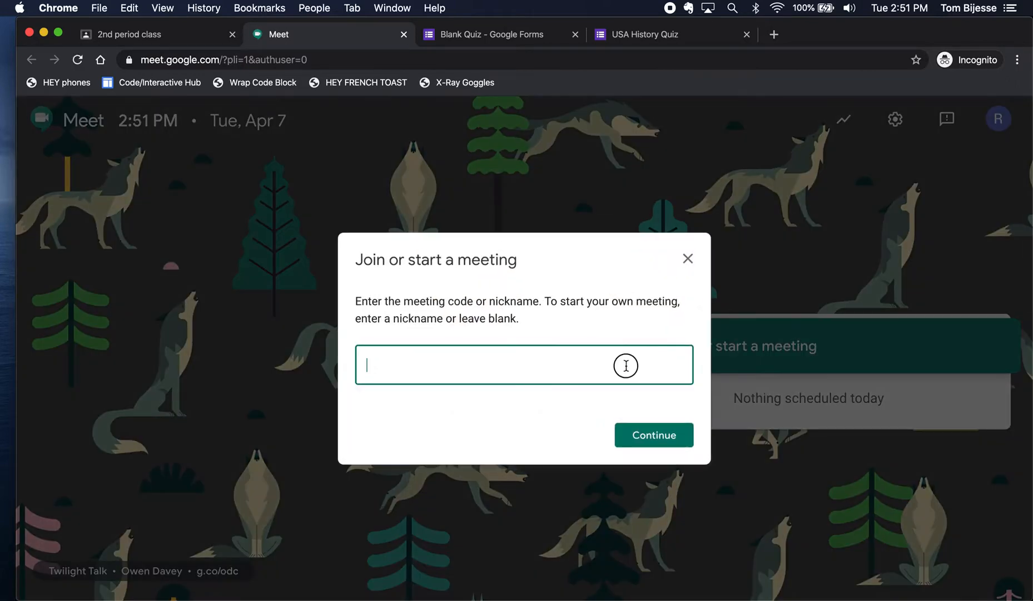
{"action": "type", "text": "Test"}
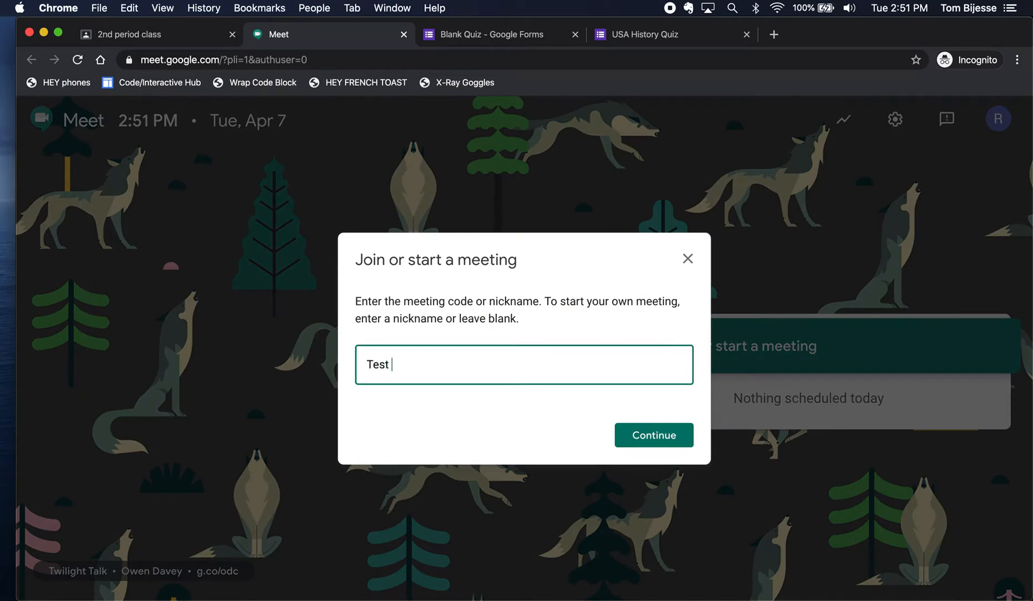
{"action": "type", "text": "Conference"}
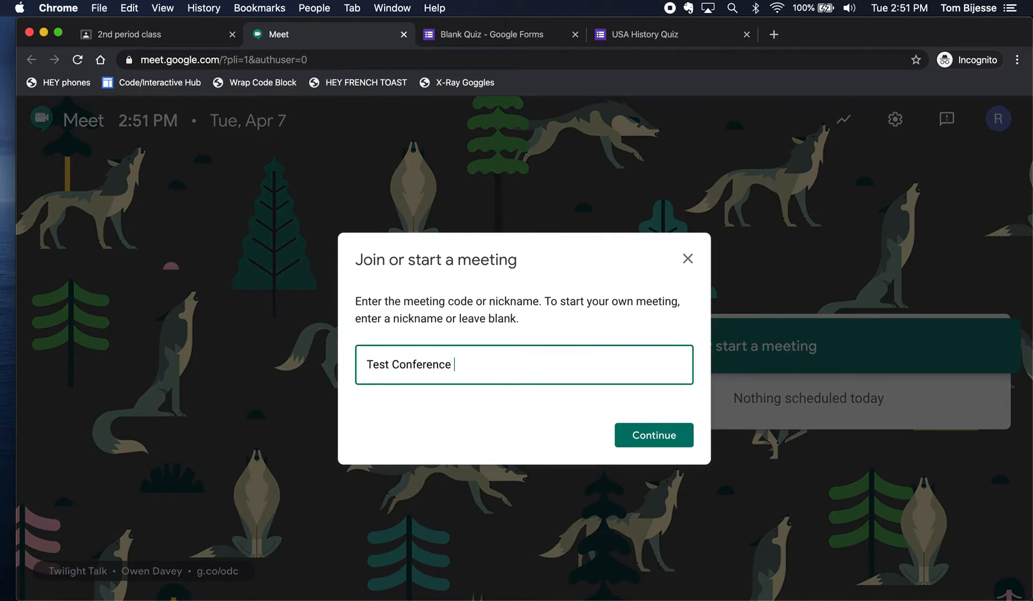
{"action": "type", "text": "Call"}
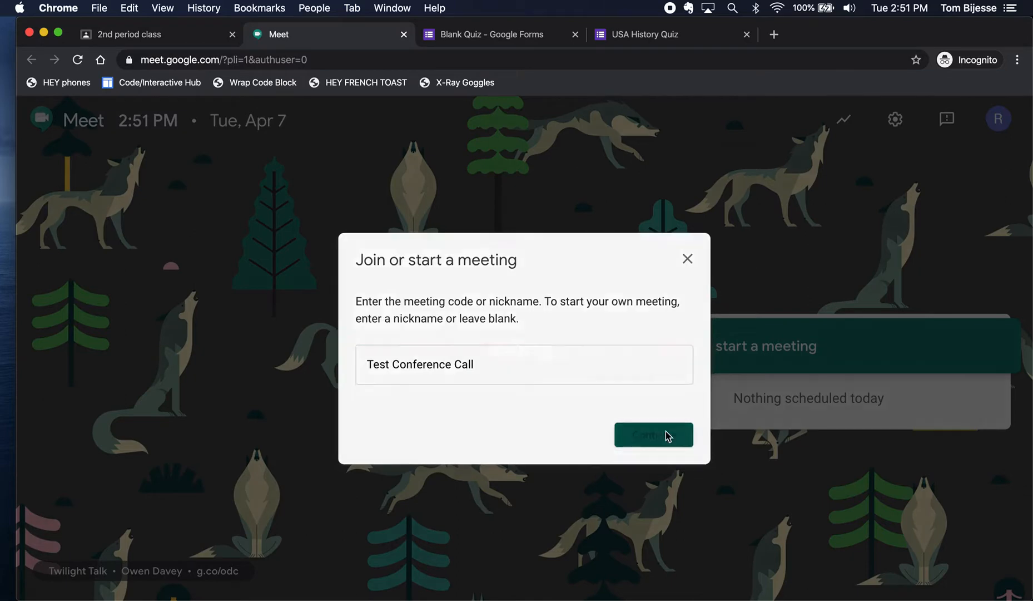
Create the testconferencecall meeting and allow camera and microphone access.
{"action": "left_click", "coordinate": [653, 435]}
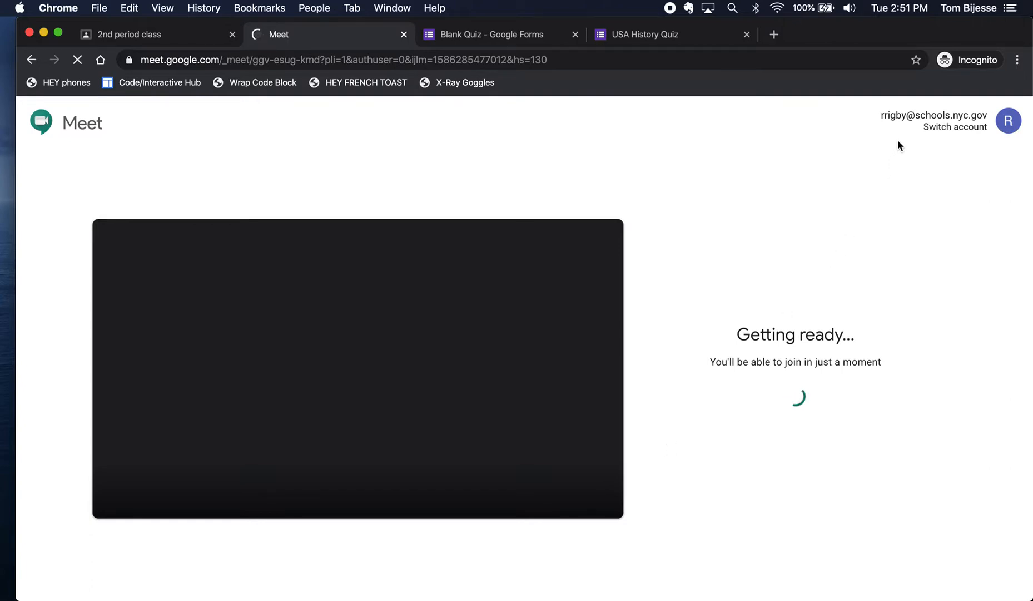
{"action": "mouse_move", "coordinate": [963, 109]}
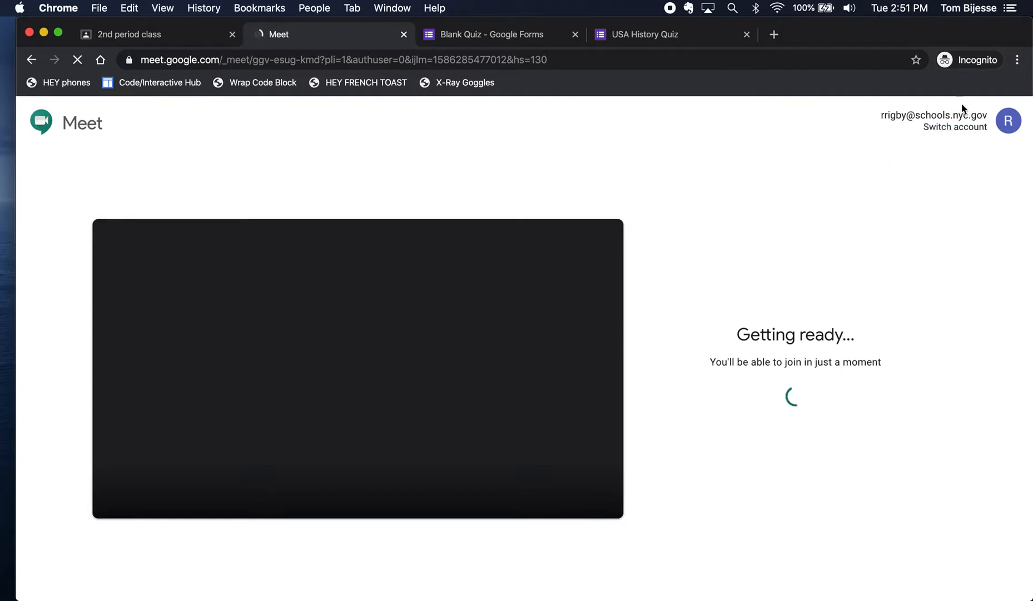
{"action": "mouse_move", "coordinate": [680, 277]}
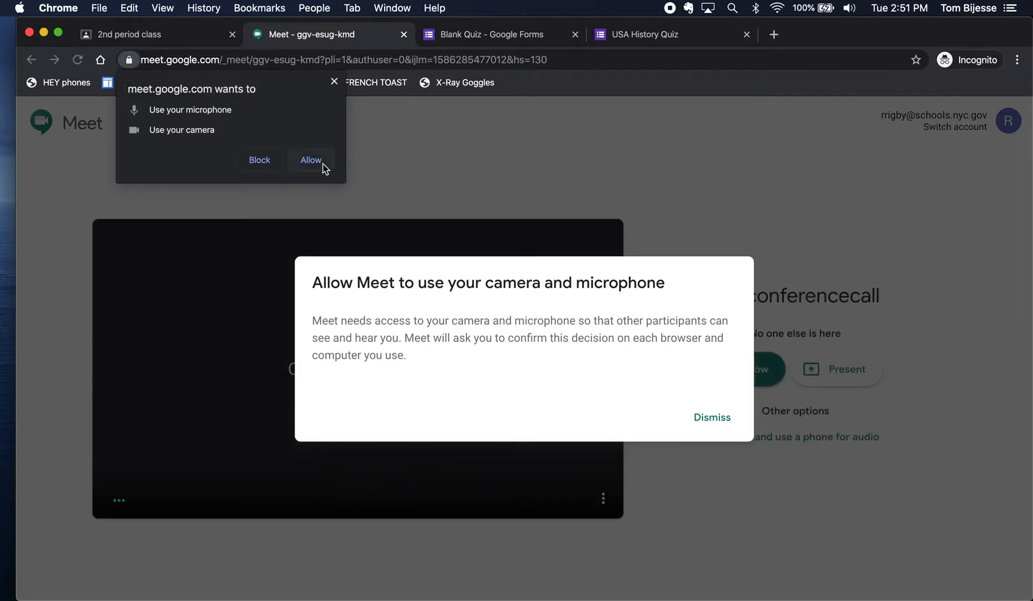
{"action": "mouse_move", "coordinate": [204, 135]}
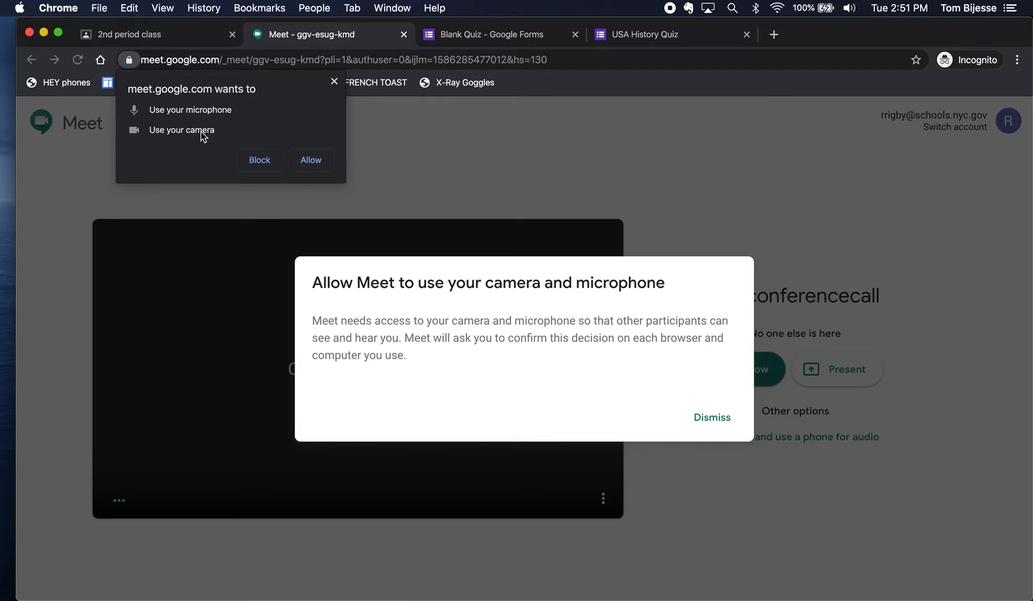
{"action": "mouse_move", "coordinate": [206, 113]}
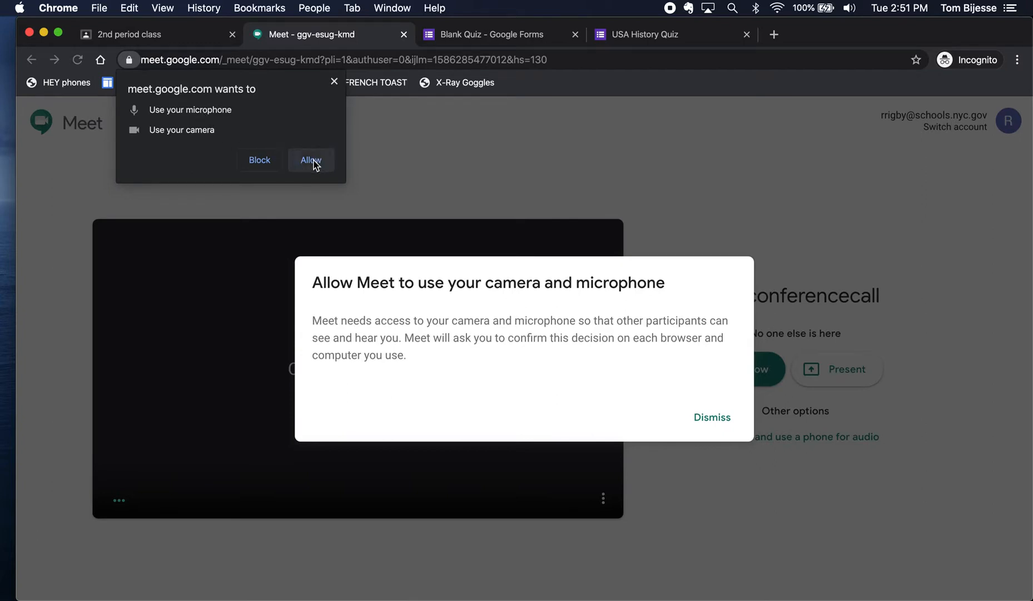
{"action": "left_click", "coordinate": [309, 160]}
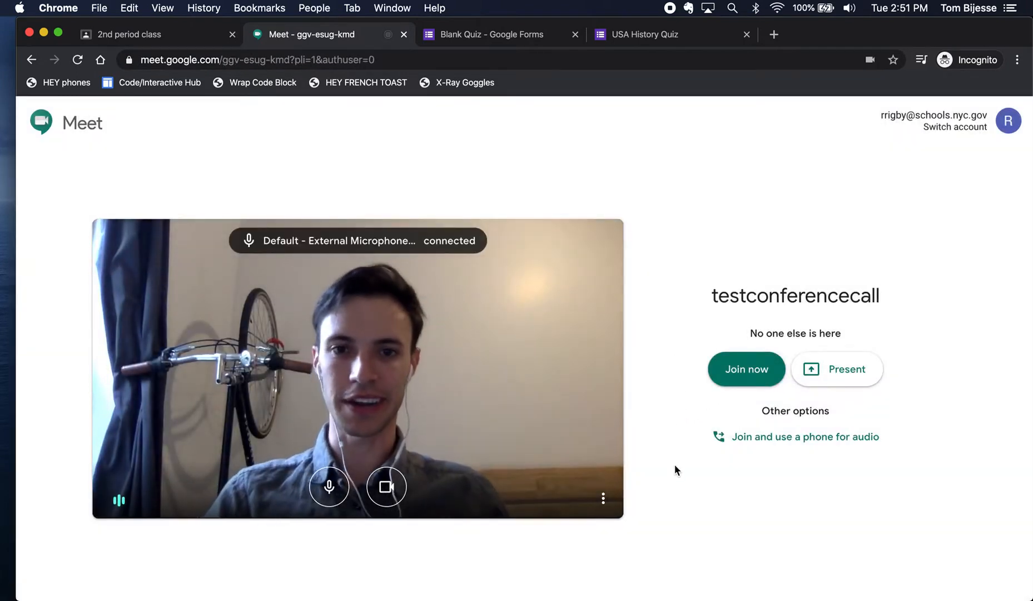
{"action": "mouse_move", "coordinate": [743, 373]}
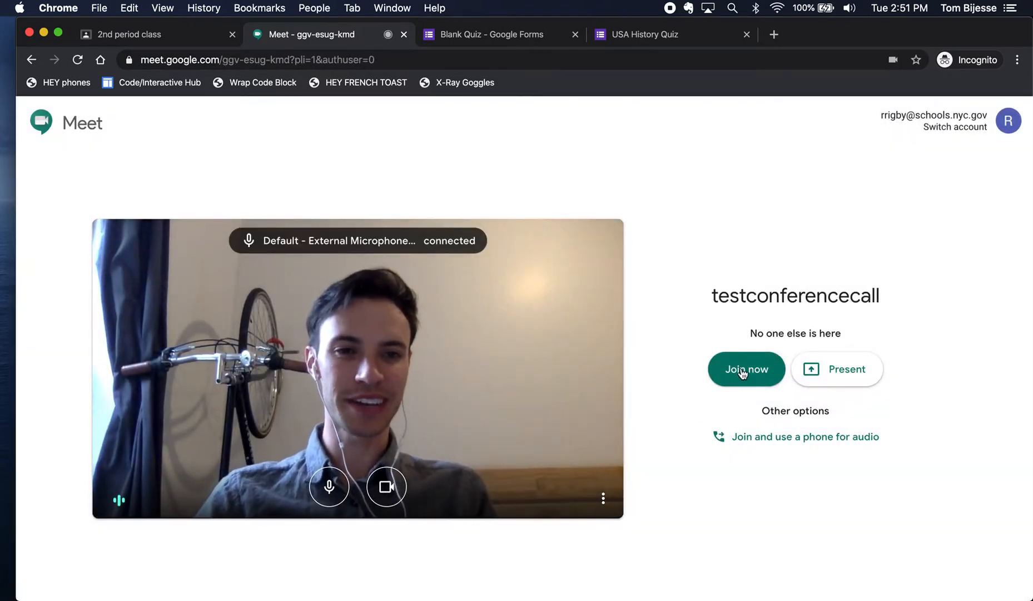
Join the testconferencecall meeting to reach its add-others joining details.
{"action": "left_click", "coordinate": [746, 369]}
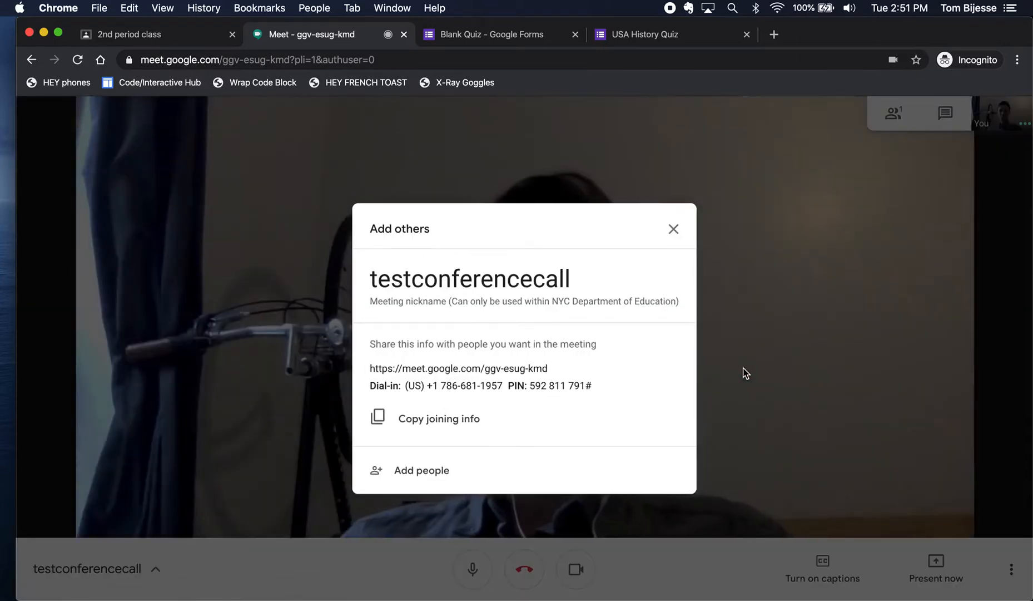
{"action": "mouse_move", "coordinate": [758, 163]}
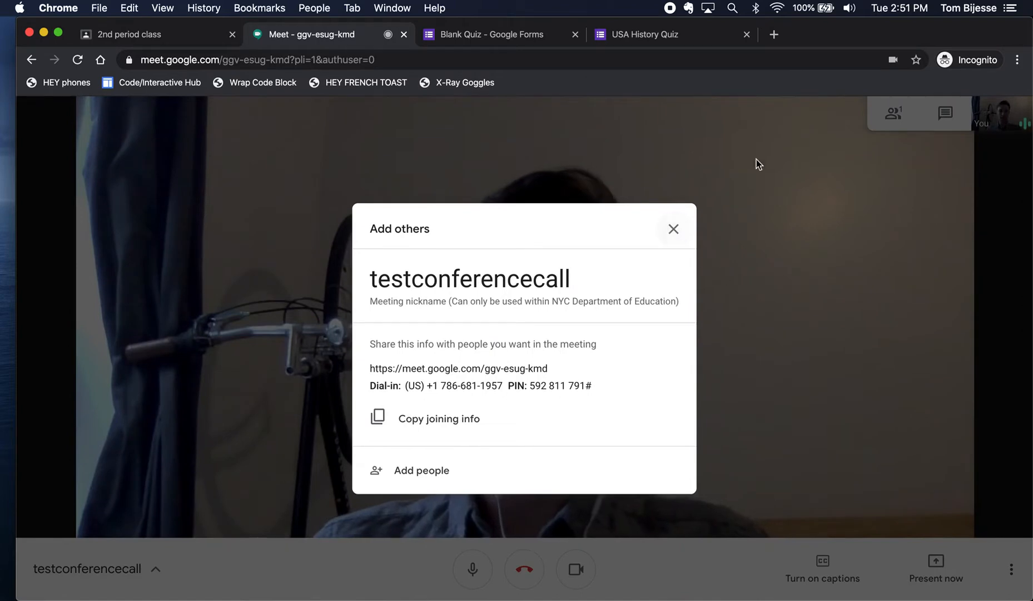
{"action": "mouse_move", "coordinate": [440, 353]}
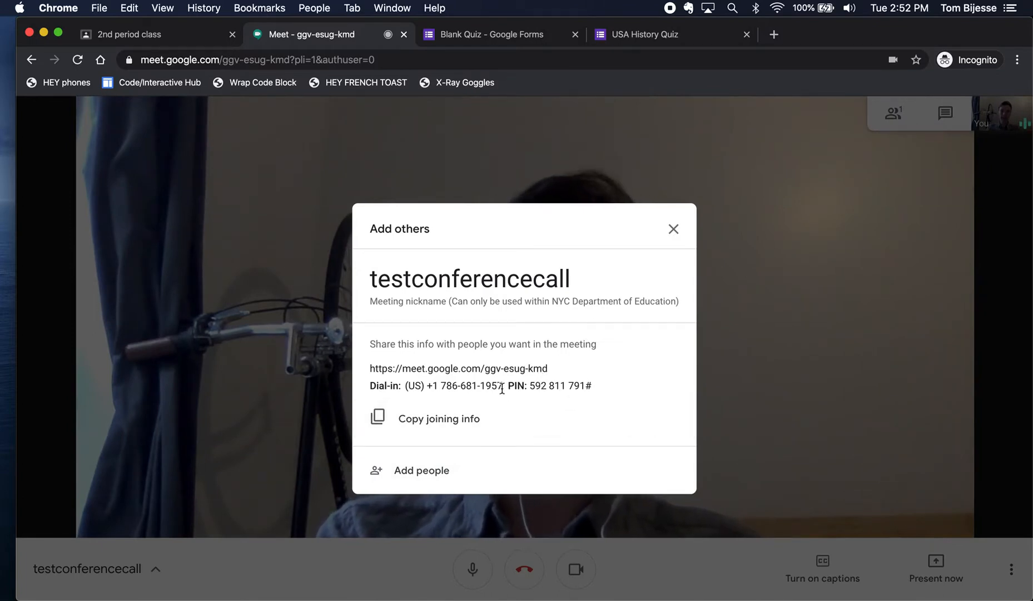
{"action": "mouse_move", "coordinate": [556, 370]}
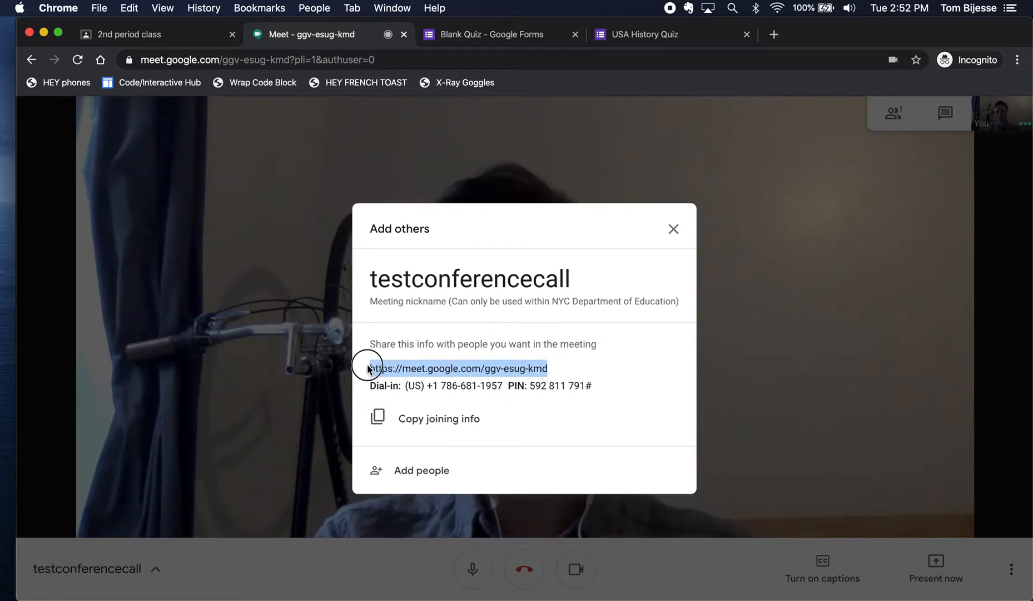
{"action": "mouse_move", "coordinate": [499, 455]}
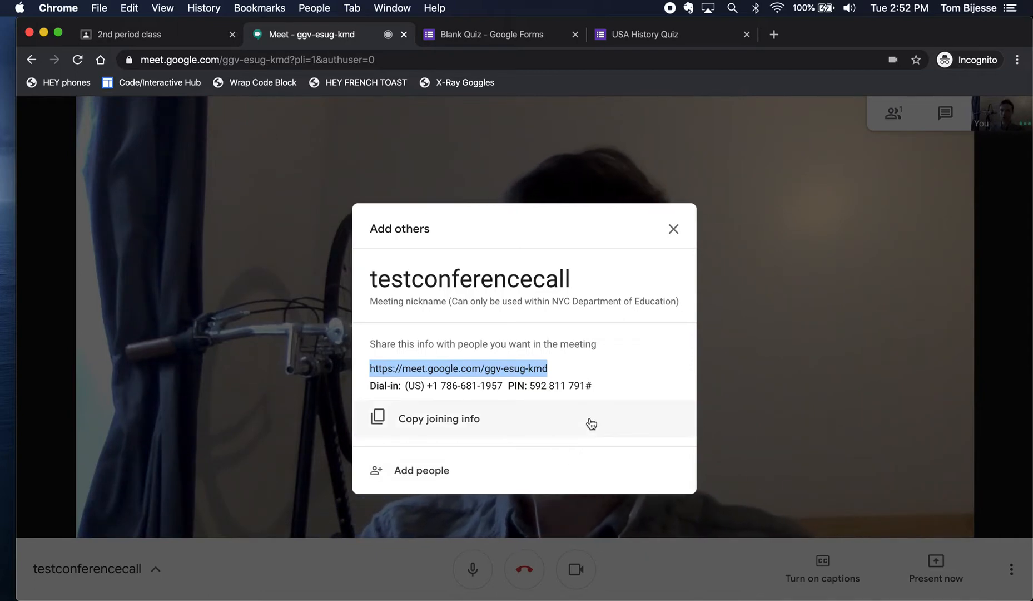
{"action": "mouse_move", "coordinate": [516, 324]}
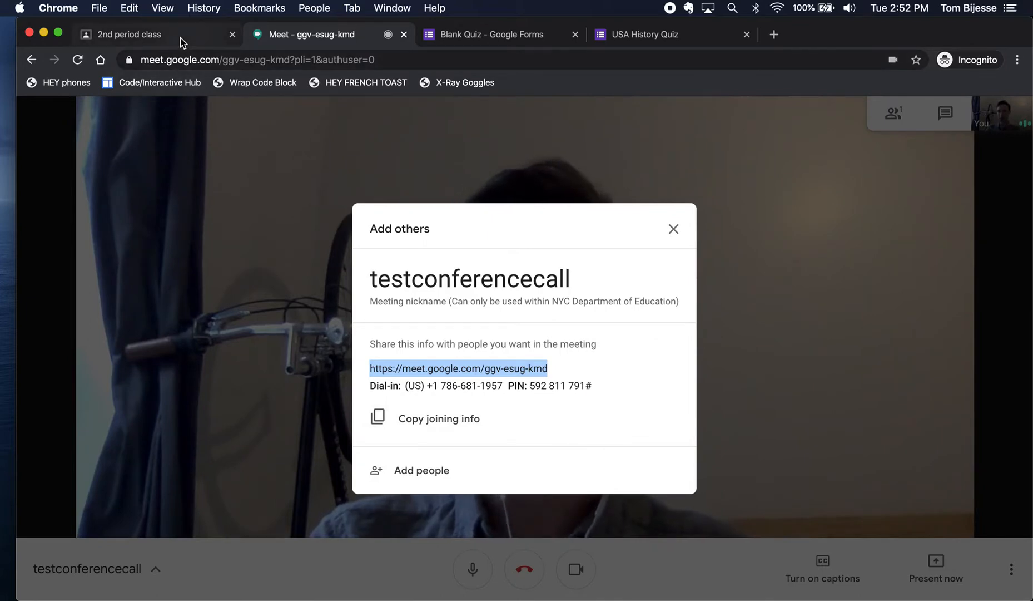
Write the 2nd period announcement 'Please join this video at 10am on Wednesday'.
{"action": "left_click", "coordinate": [146, 34]}
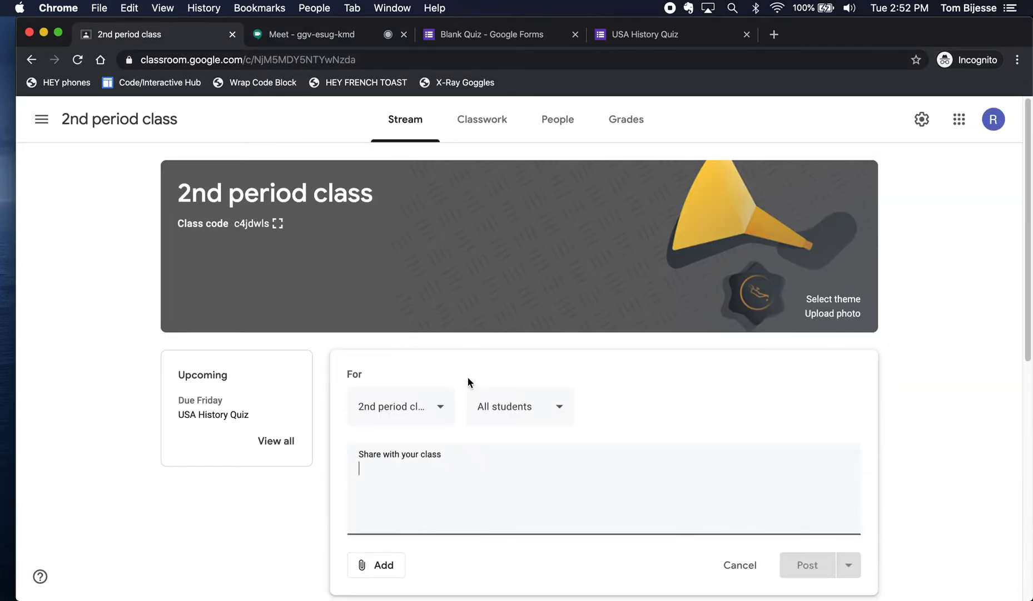
{"action": "mouse_move", "coordinate": [531, 505]}
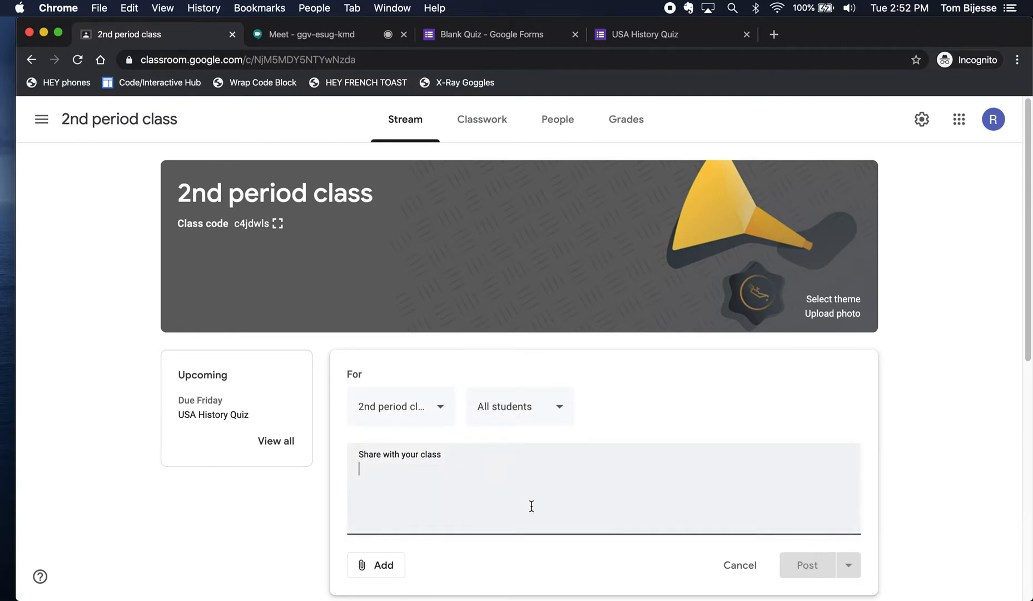
{"action": "type", "text": "P"}
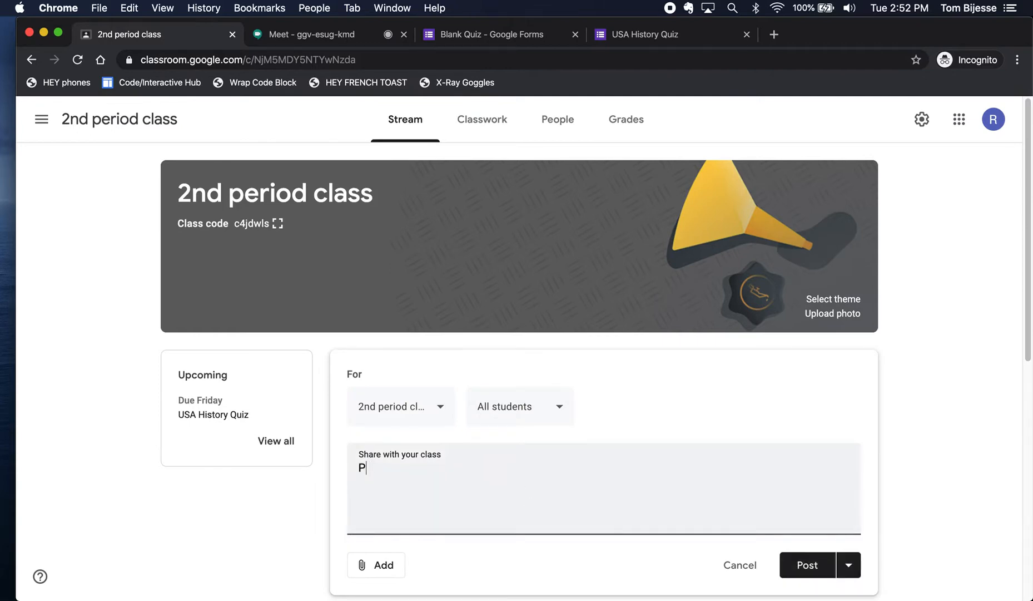
{"action": "type", "text": "lease join this"}
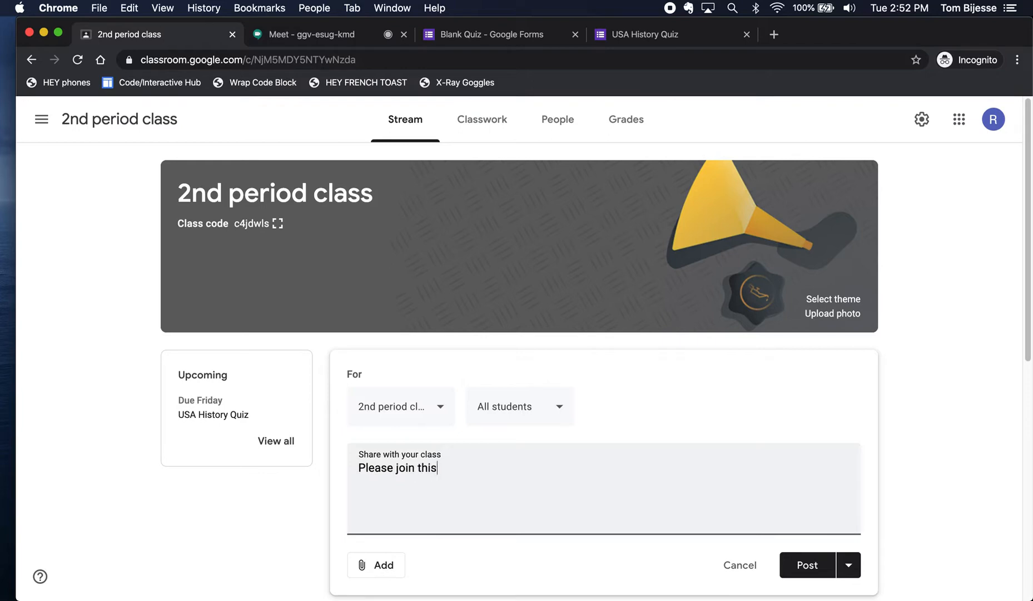
{"action": "type", "text": "video at"}
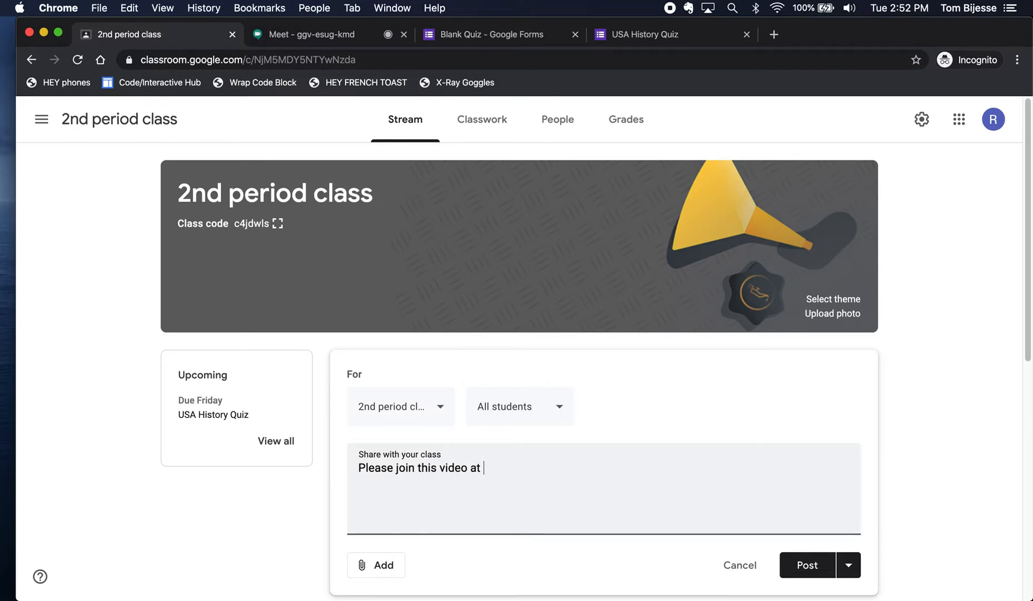
{"action": "type", "text": "10am"}
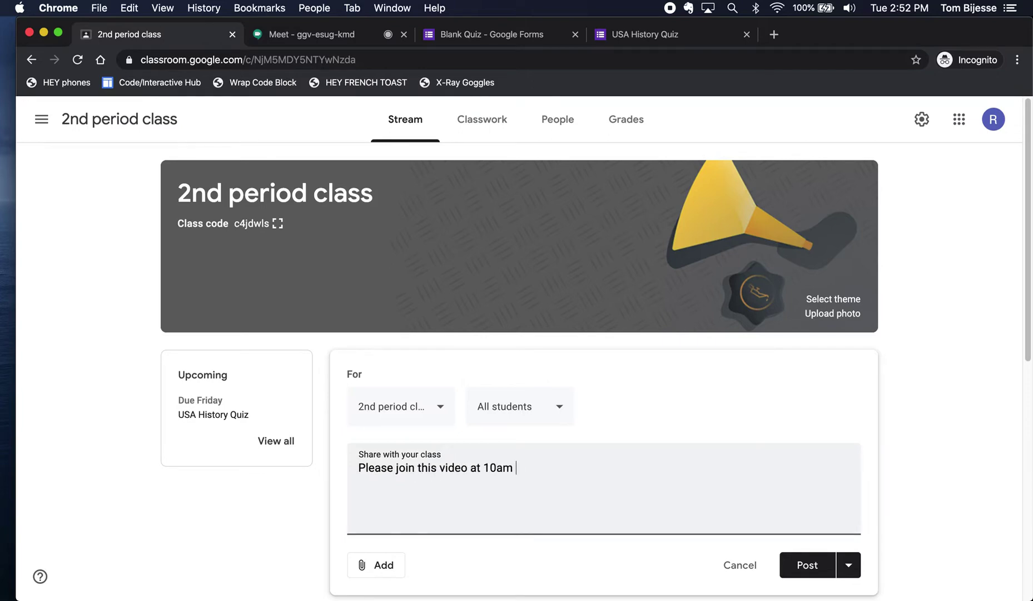
{"action": "type", "text": "on Wedn"}
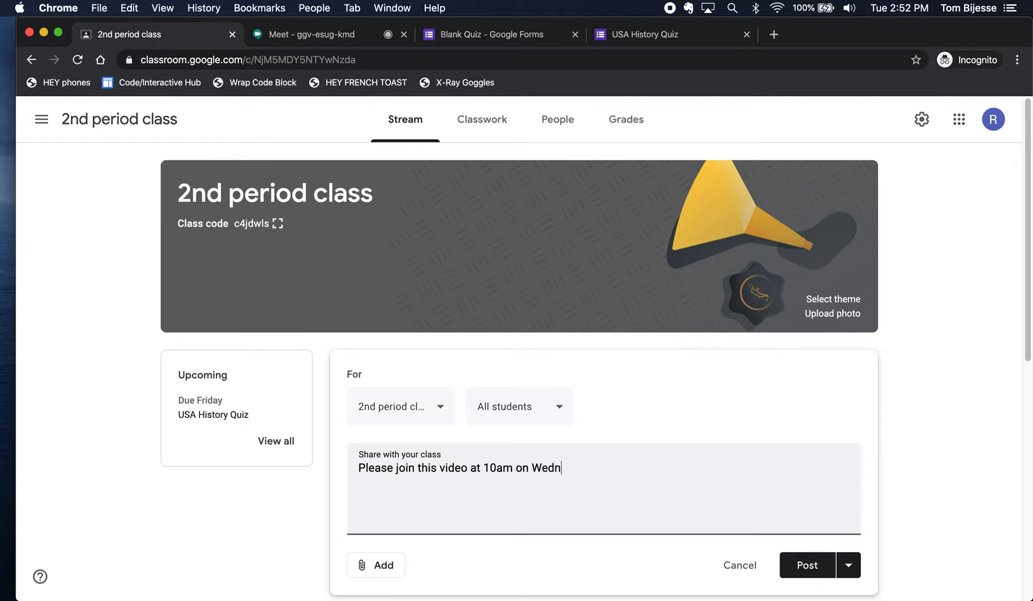
{"action": "type", "text": "esday"}
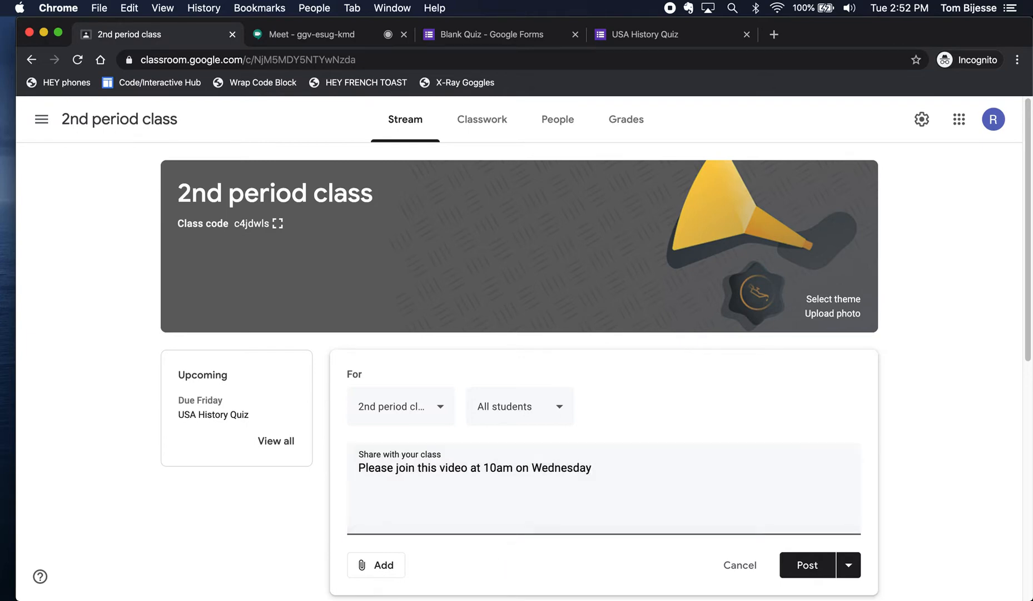
Attach the copied Meet link to the announcement.
{"action": "scroll", "scroll_direction": "down", "scroll_amount": 3}
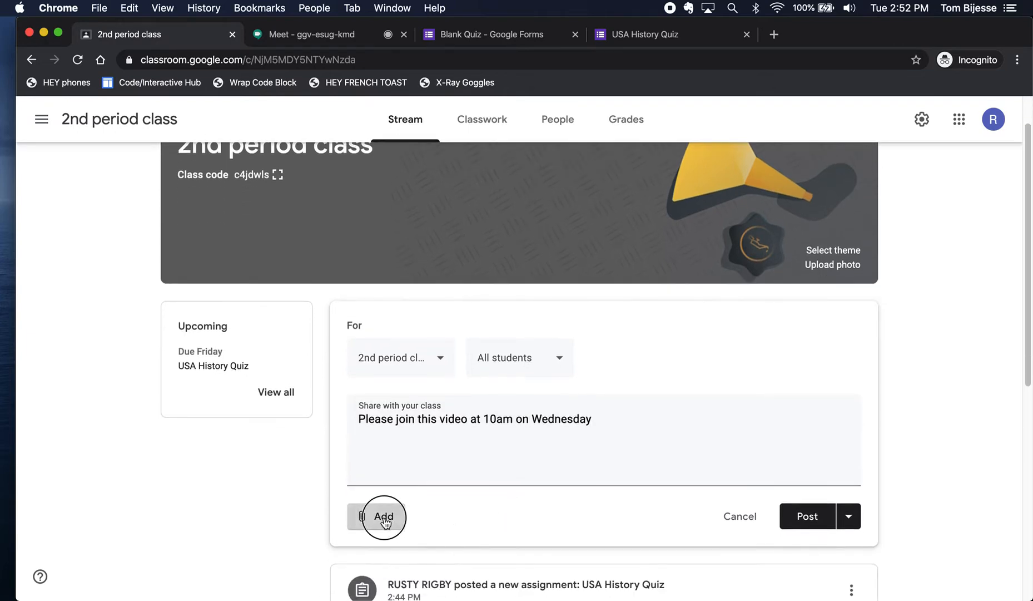
{"action": "left_click", "coordinate": [383, 516]}
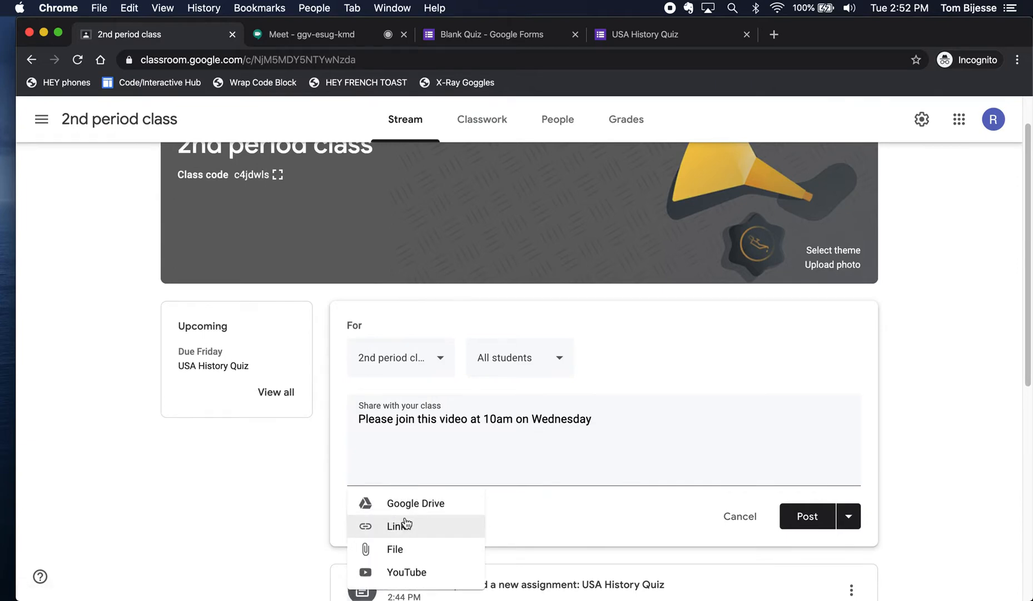
{"action": "left_click", "coordinate": [400, 526]}
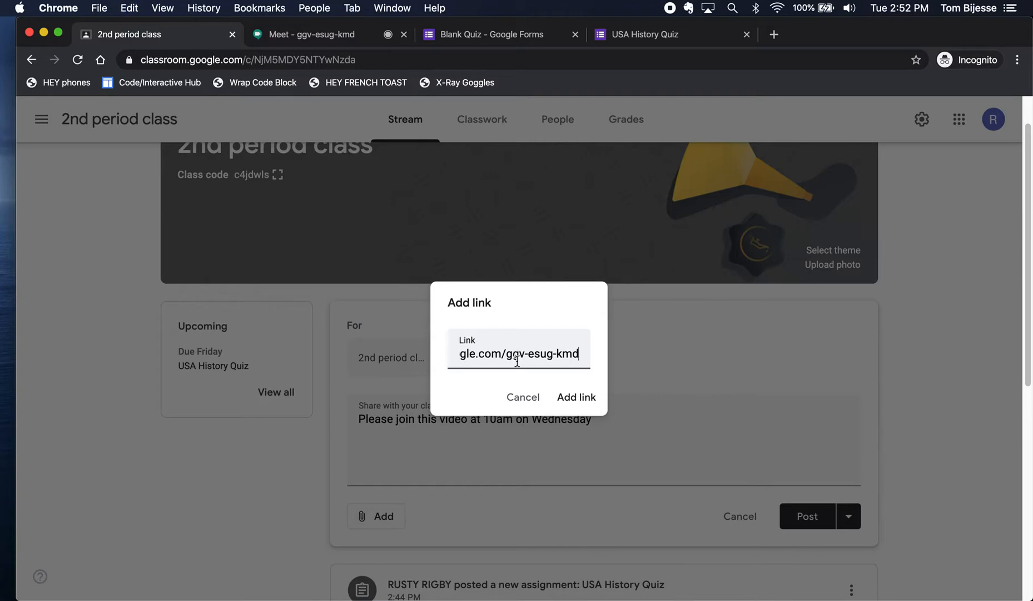
{"action": "left_click", "coordinate": [575, 396]}
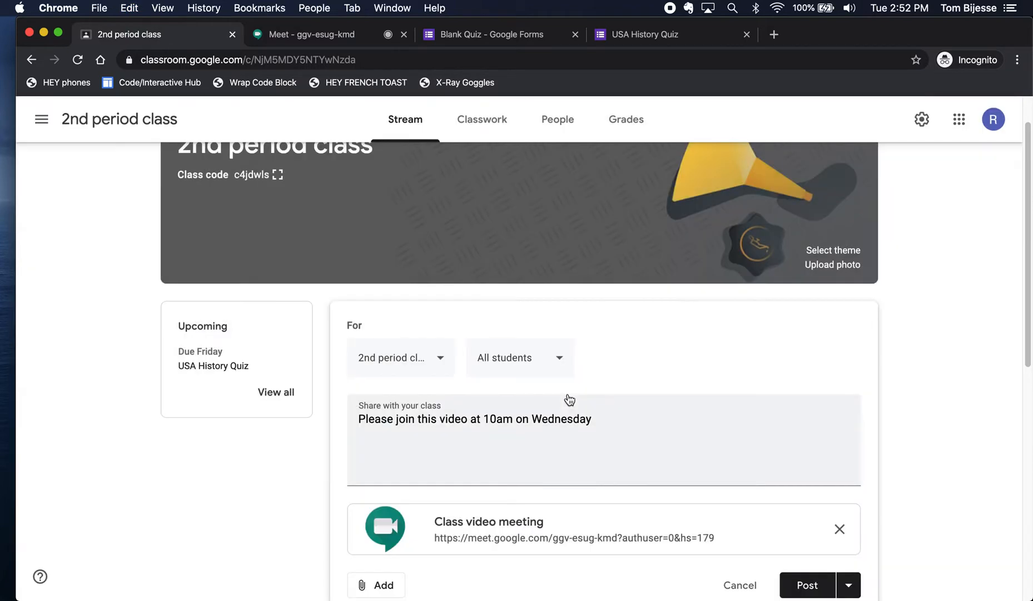
{"action": "mouse_move", "coordinate": [443, 551]}
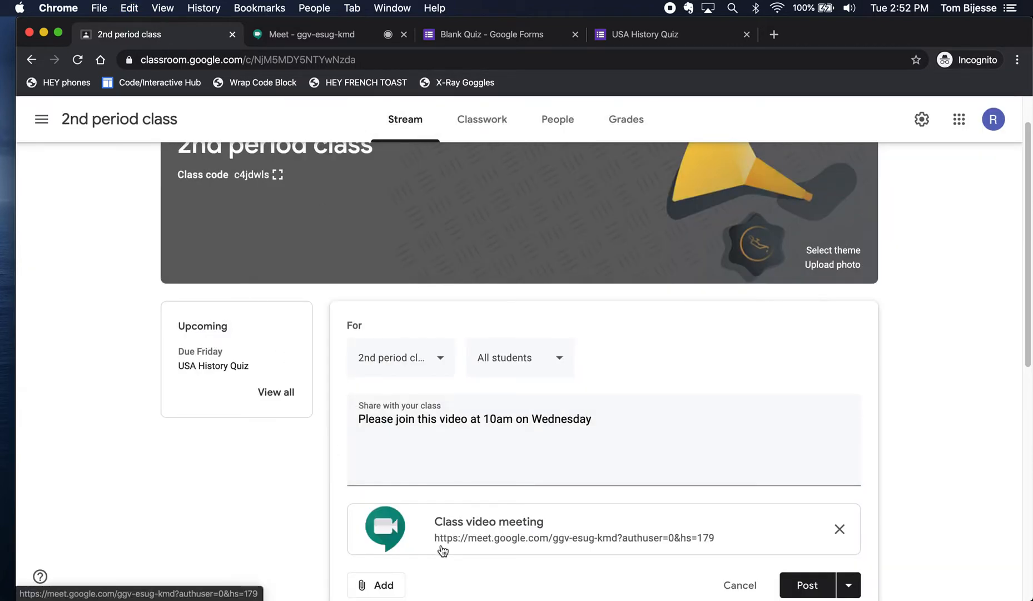
{"action": "mouse_move", "coordinate": [478, 531]}
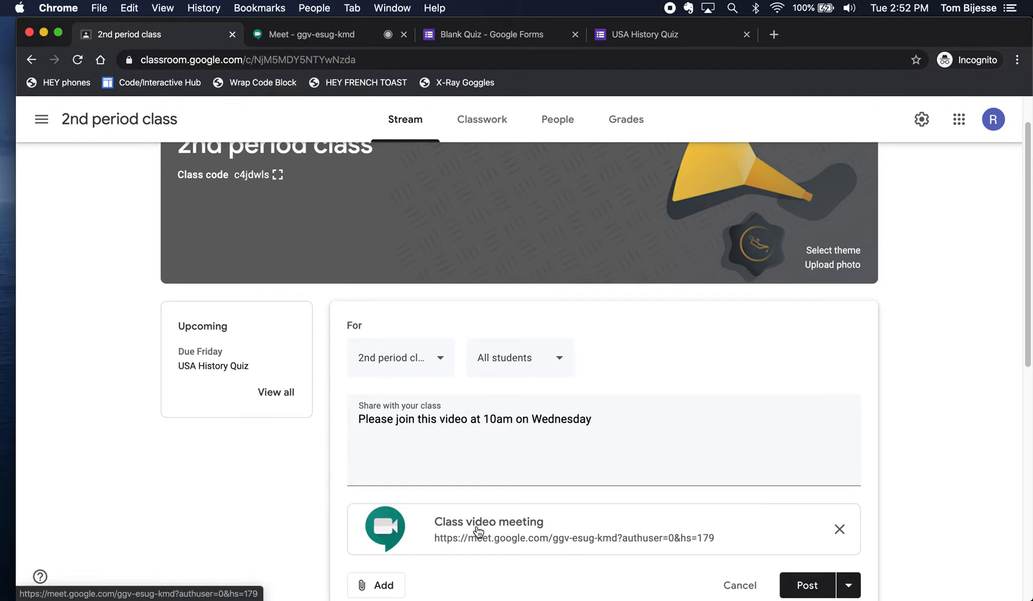
{"action": "mouse_move", "coordinate": [427, 568]}
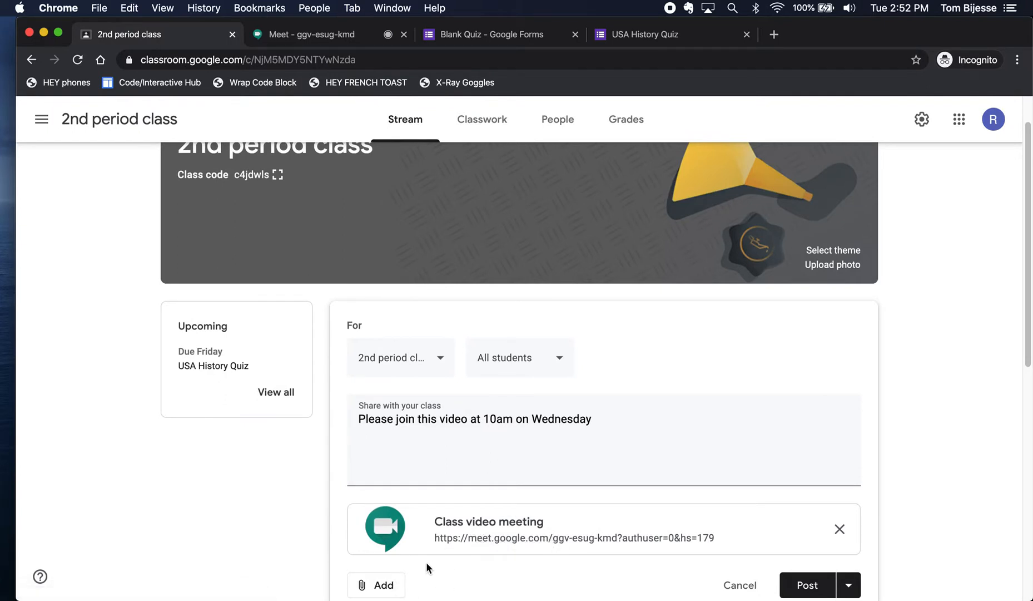
{"action": "mouse_move", "coordinate": [484, 538]}
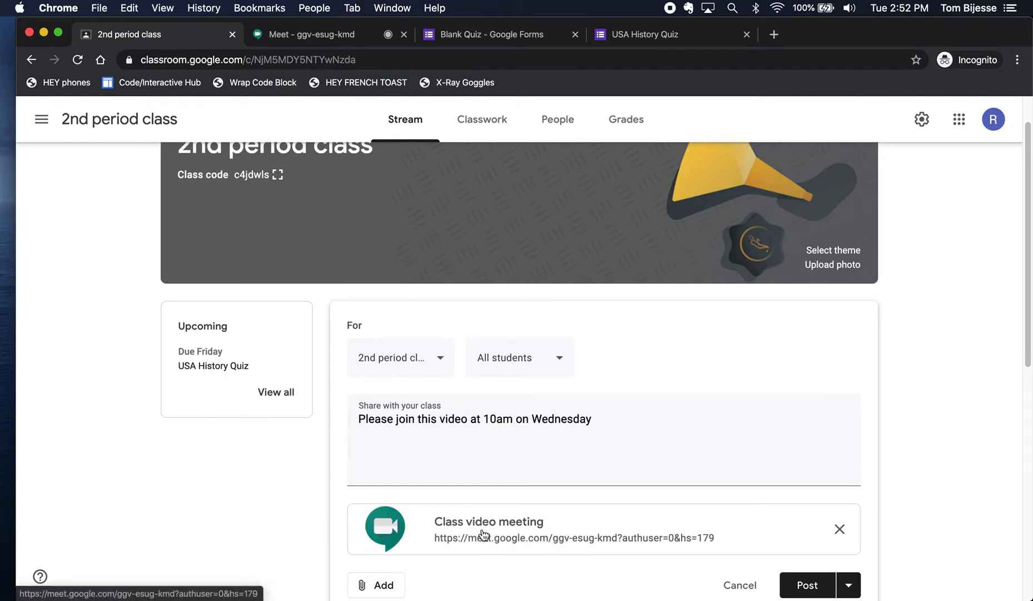
{"action": "mouse_move", "coordinate": [252, 522]}
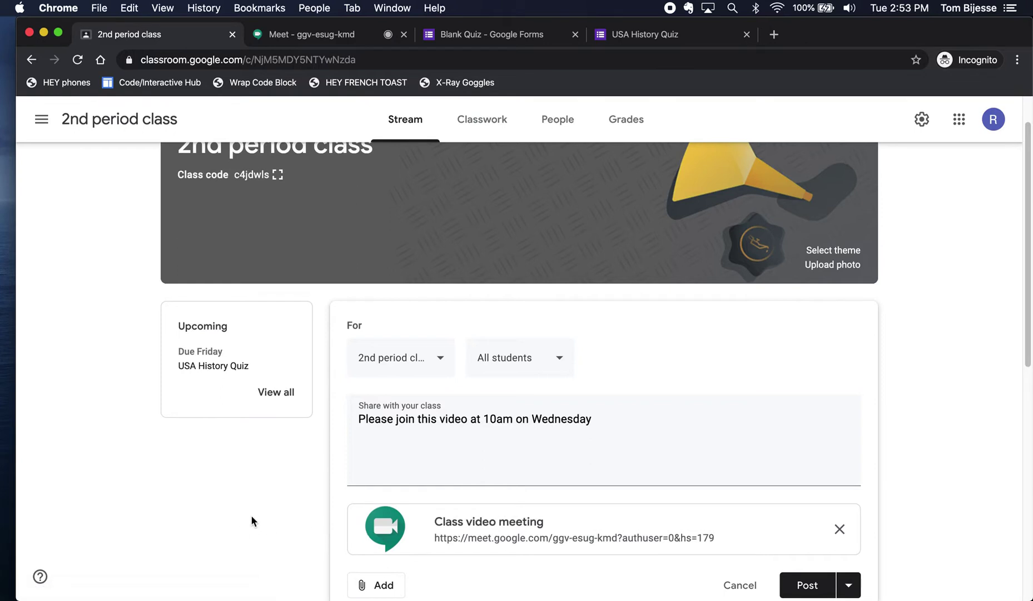
{"action": "mouse_move", "coordinate": [311, 236]}
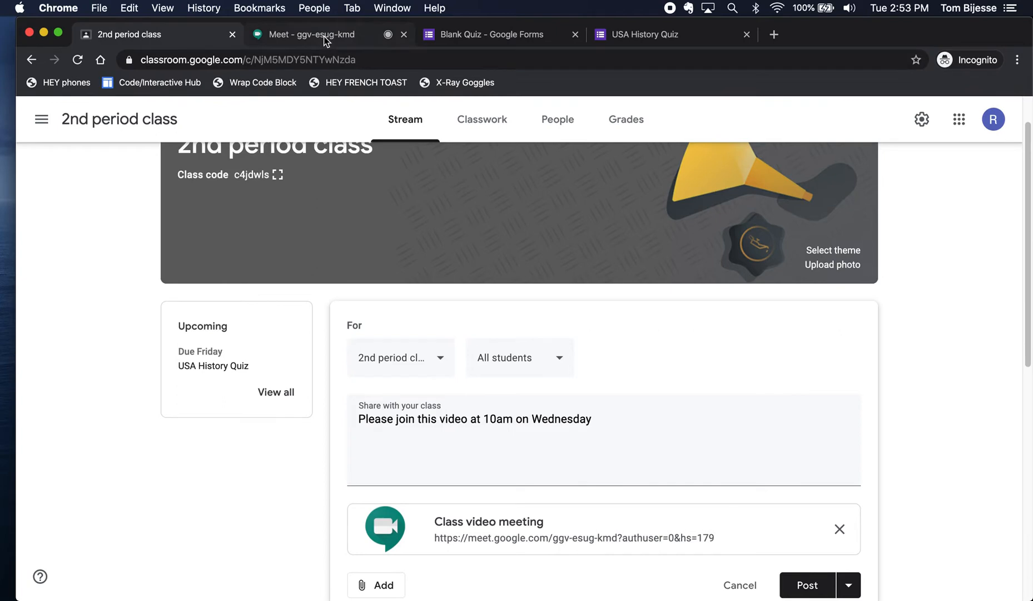
Return to the meeting's joining info showing the dial-in number and PIN.
{"action": "left_click", "coordinate": [310, 35]}
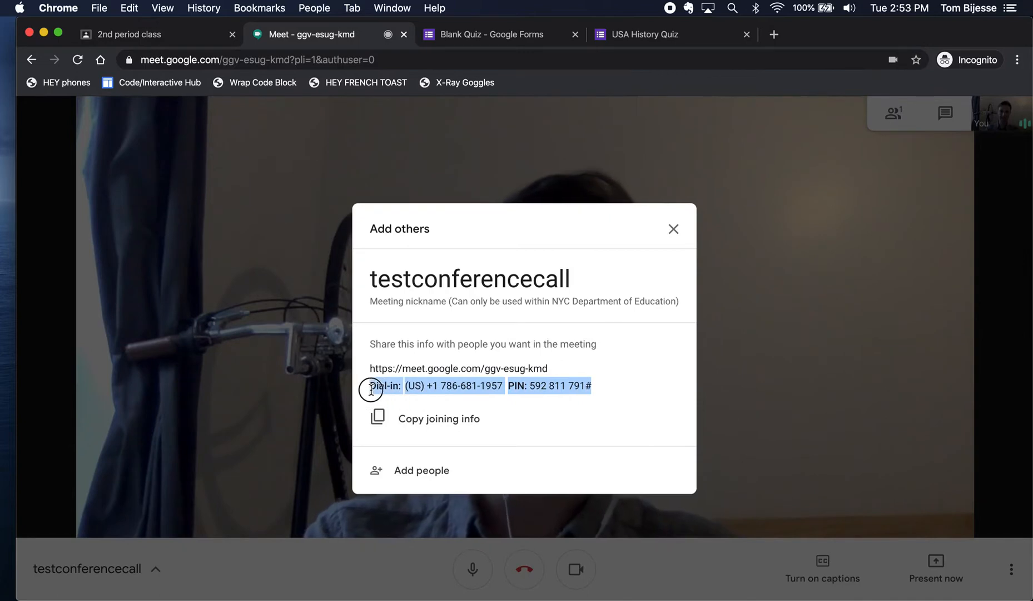
{"action": "mouse_move", "coordinate": [490, 442]}
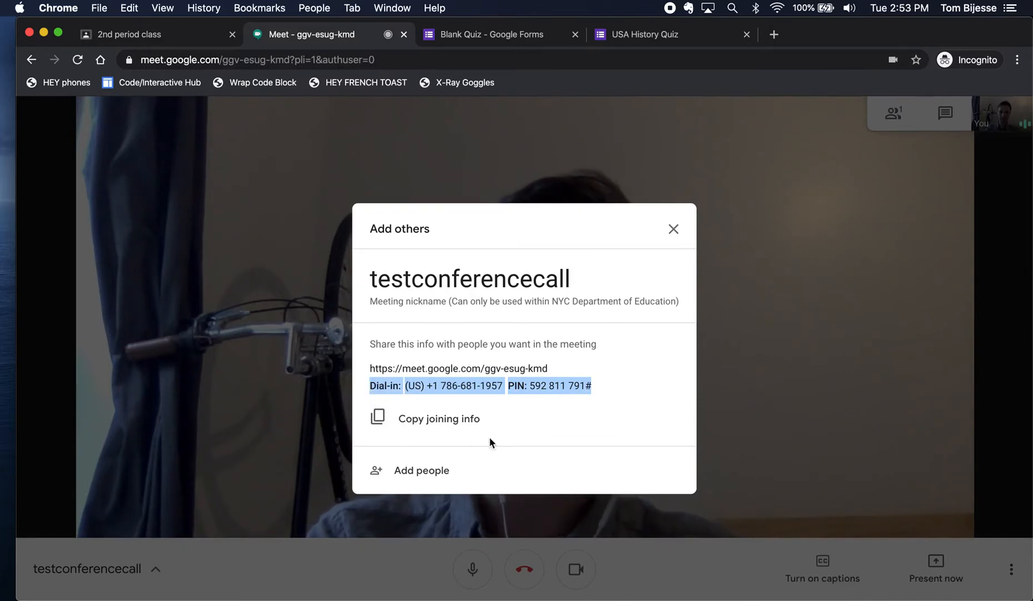
{"action": "mouse_move", "coordinate": [166, 31]}
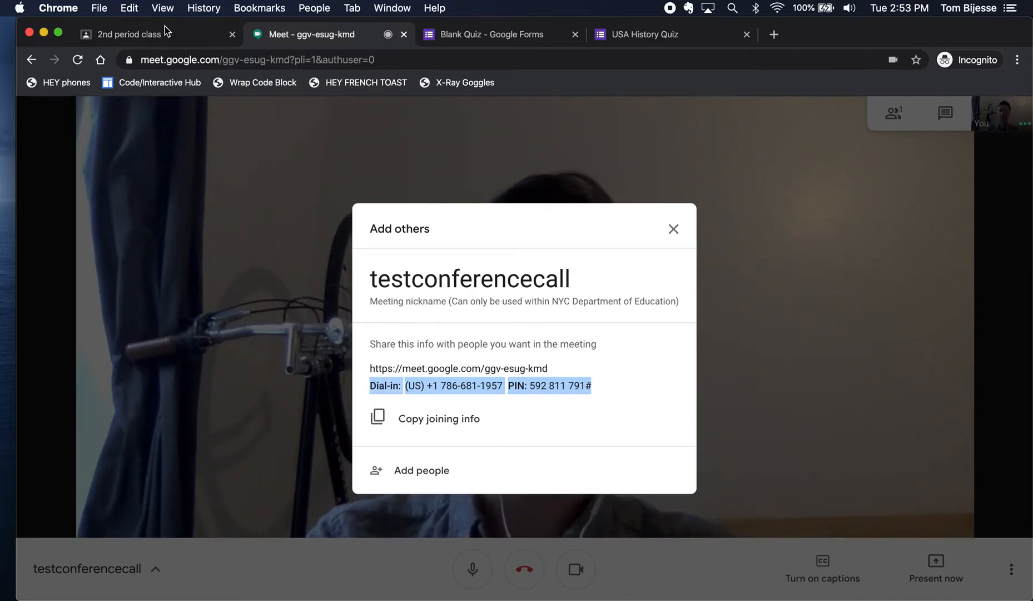
{"action": "left_click", "coordinate": [125, 34]}
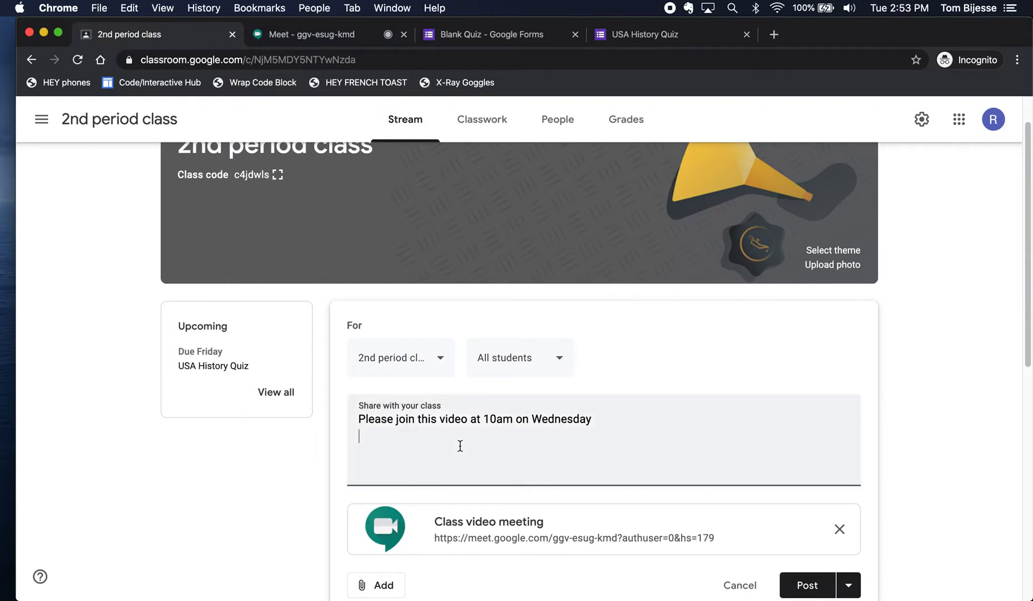
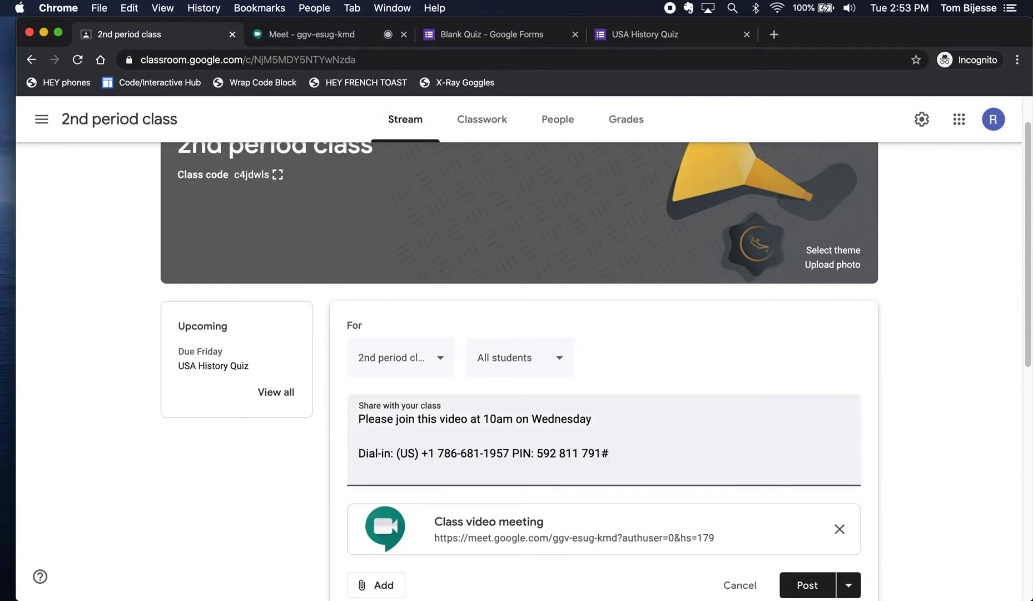
{"action": "left_click", "coordinate": [375, 468]}
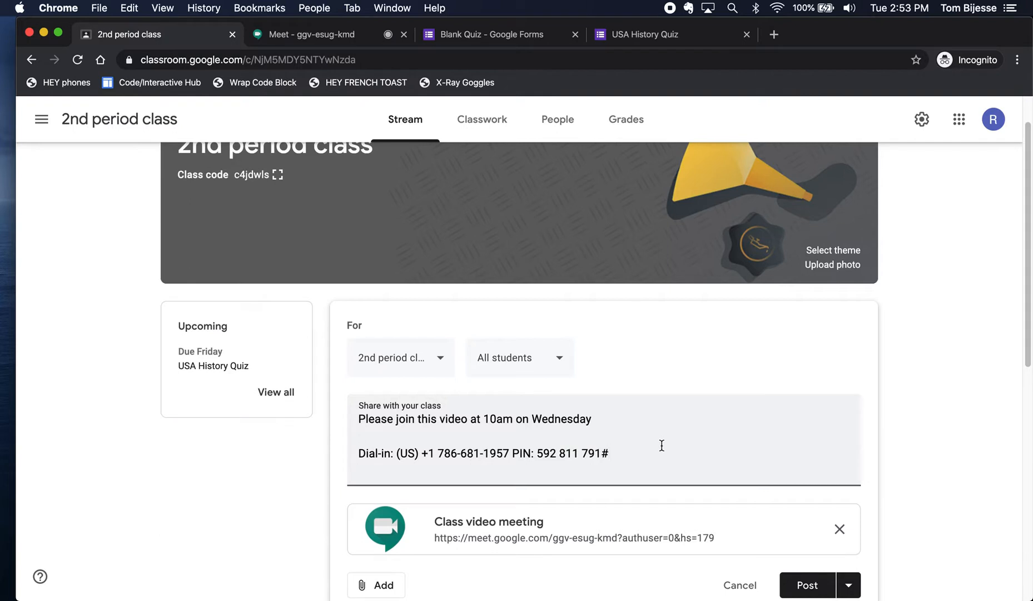
{"action": "scroll", "scroll_direction": "down", "scroll_amount": 3}
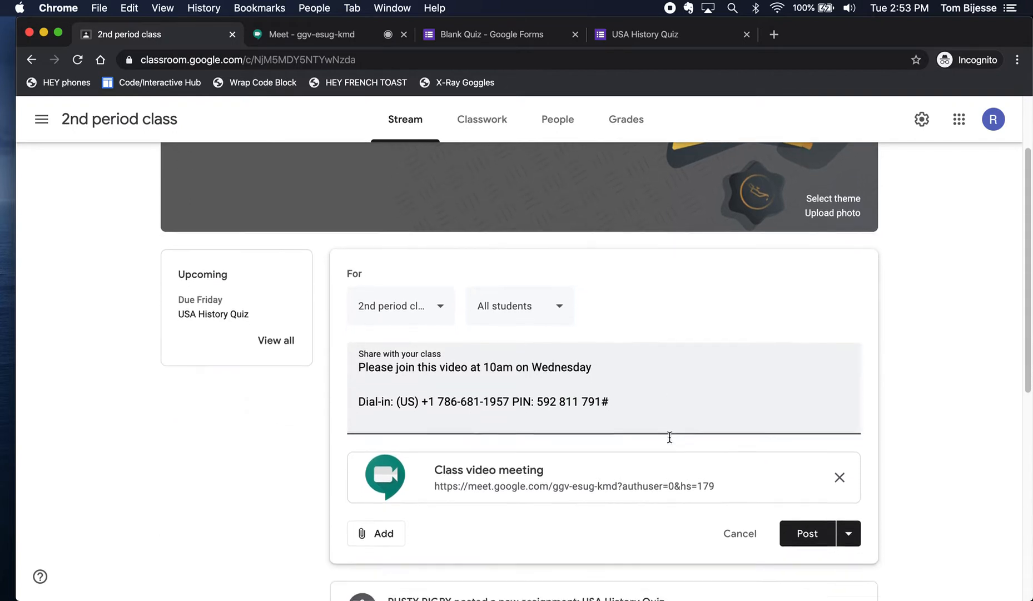
{"action": "mouse_move", "coordinate": [674, 441]}
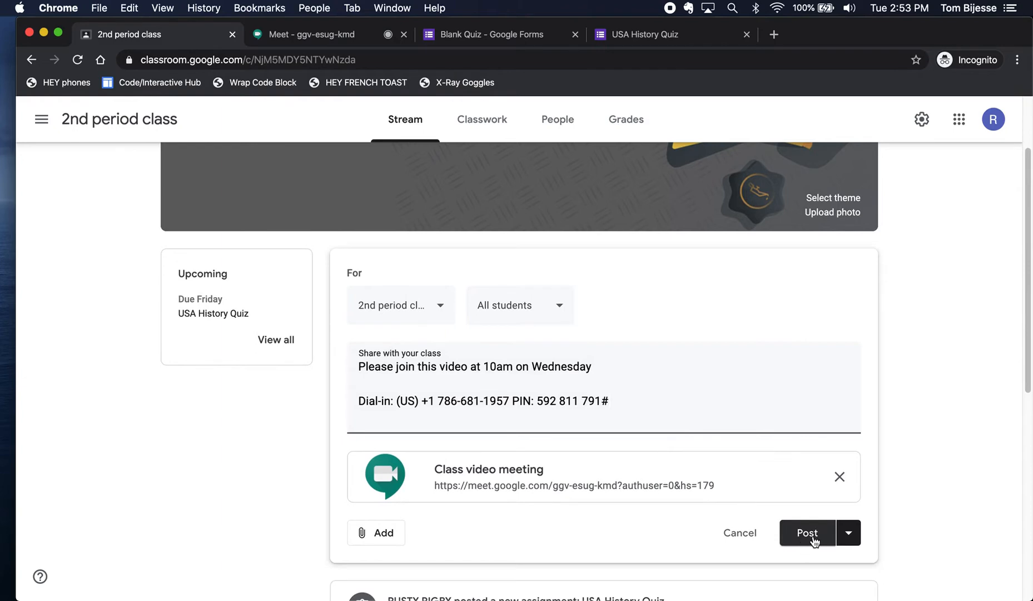
{"action": "left_click", "coordinate": [807, 532]}
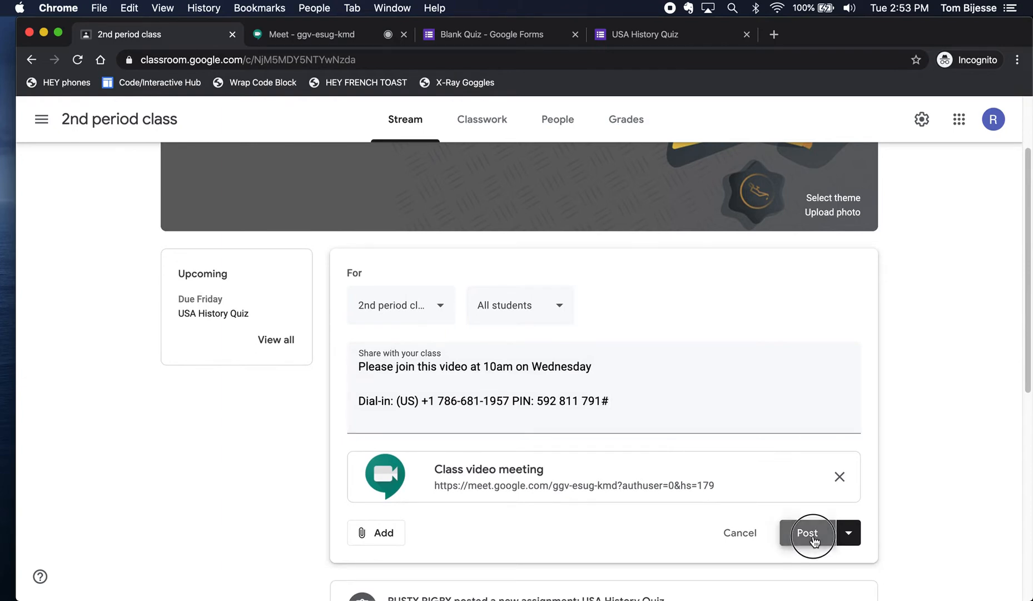
{"action": "left_click", "coordinate": [807, 533]}
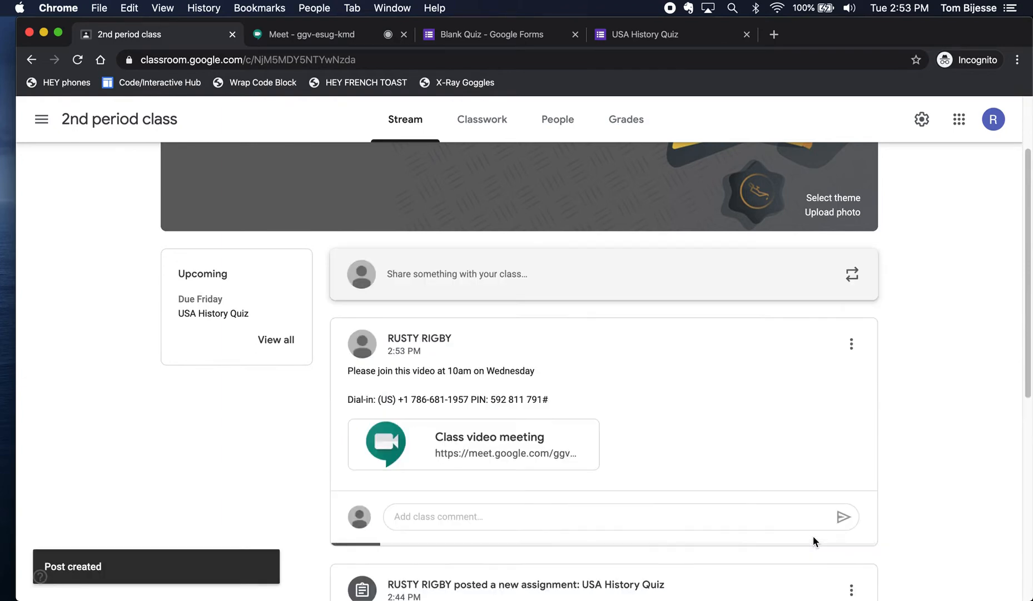
{"action": "mouse_move", "coordinate": [599, 468]}
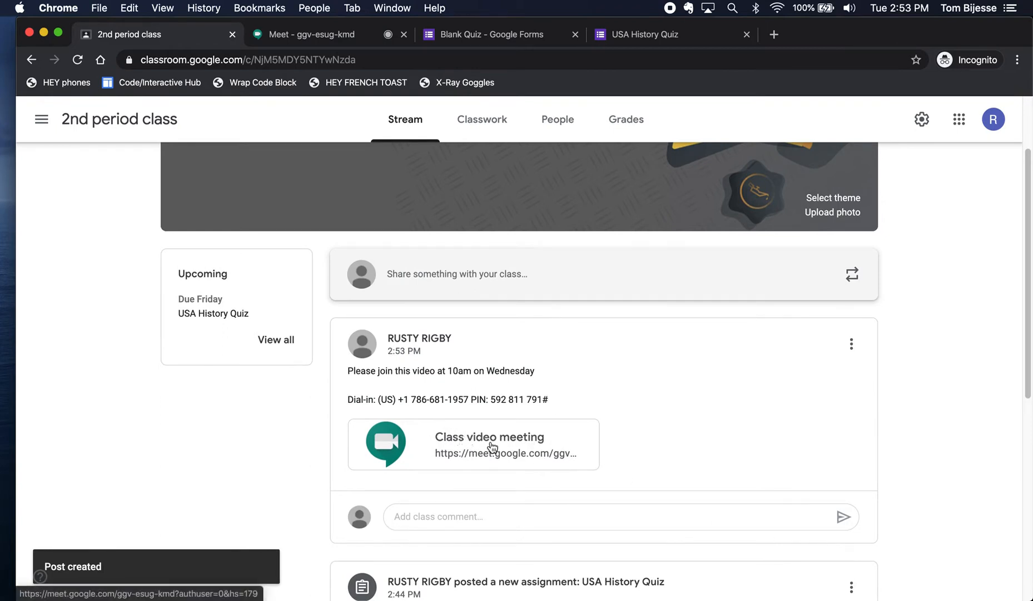
{"action": "mouse_move", "coordinate": [461, 439]}
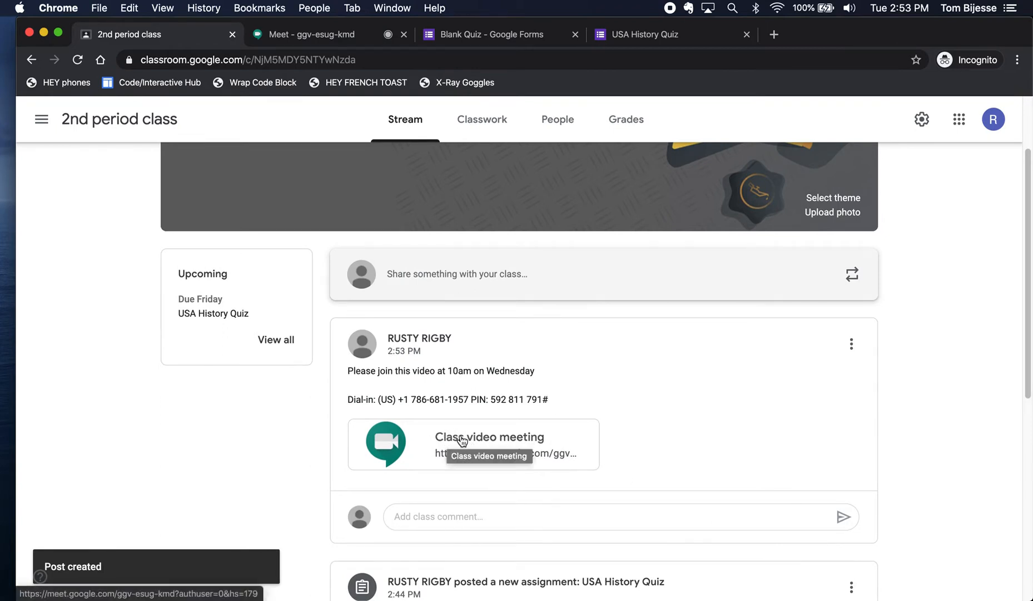
{"action": "mouse_move", "coordinate": [567, 451]}
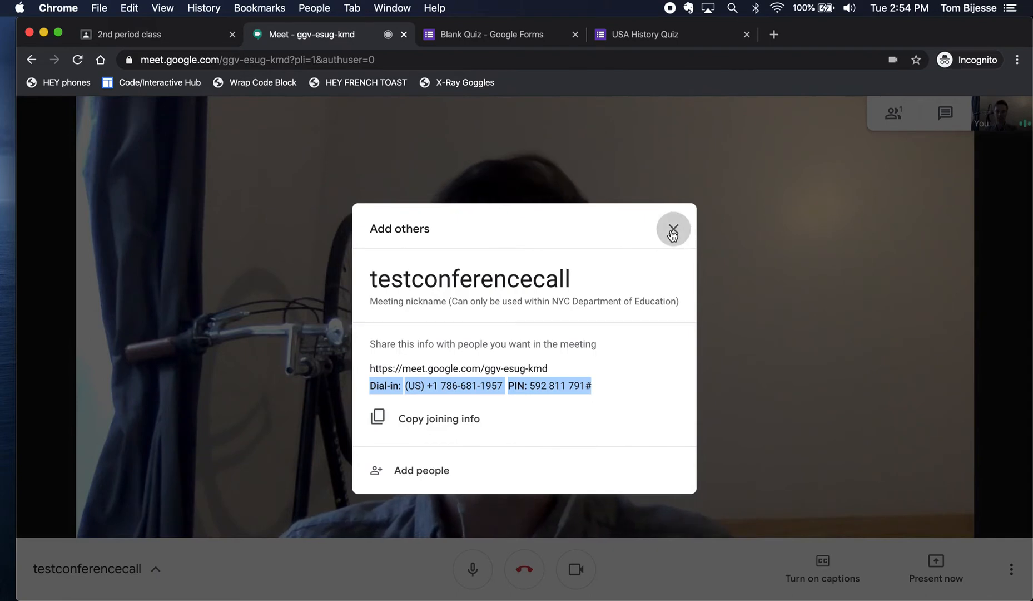
Close the add-others panel so the testconferencecall video fills the screen.
{"action": "left_click", "coordinate": [673, 229]}
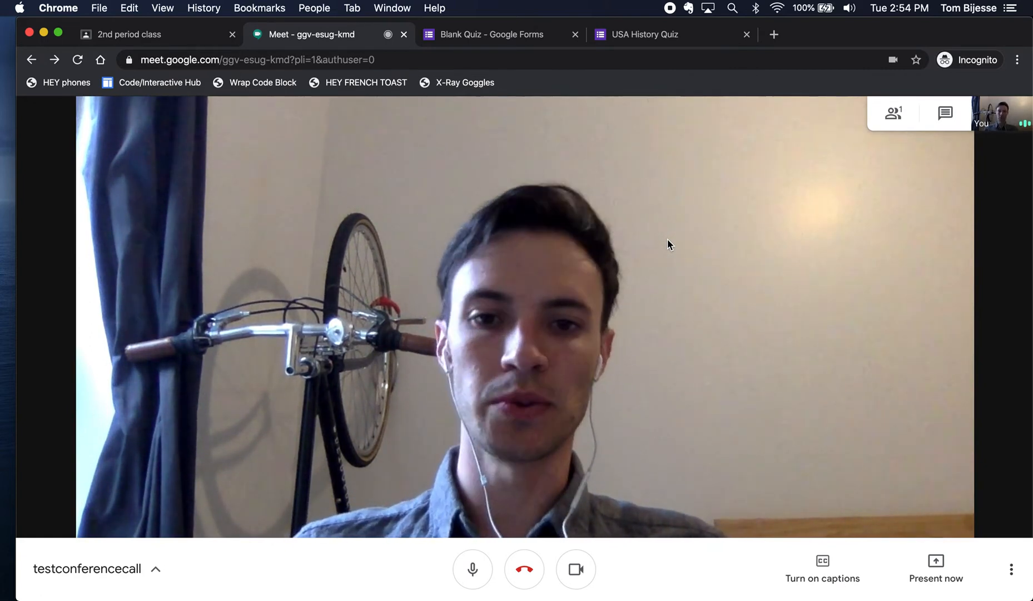
{"action": "mouse_move", "coordinate": [692, 224]}
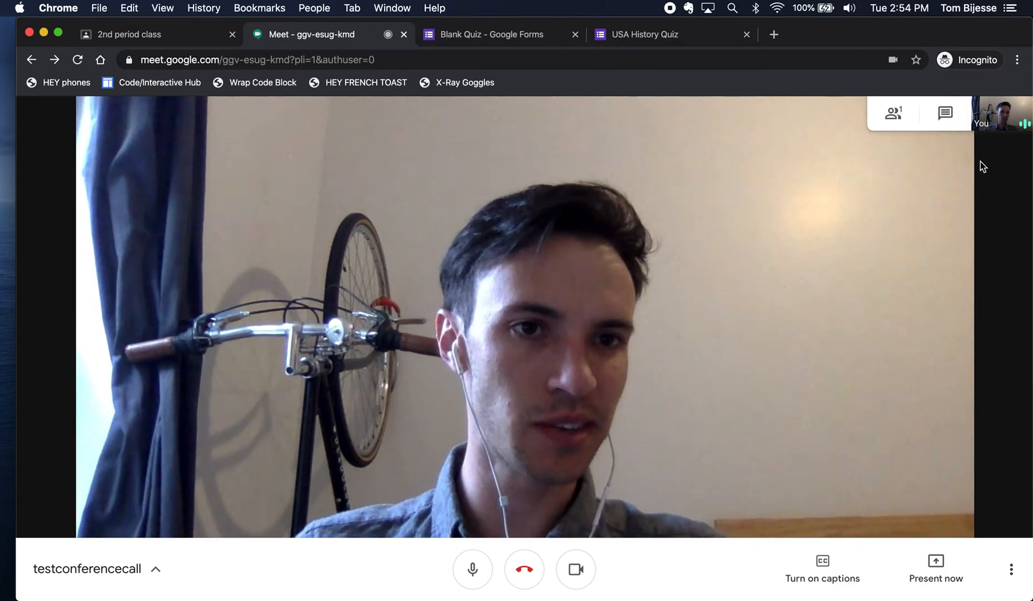
{"action": "mouse_move", "coordinate": [962, 427]}
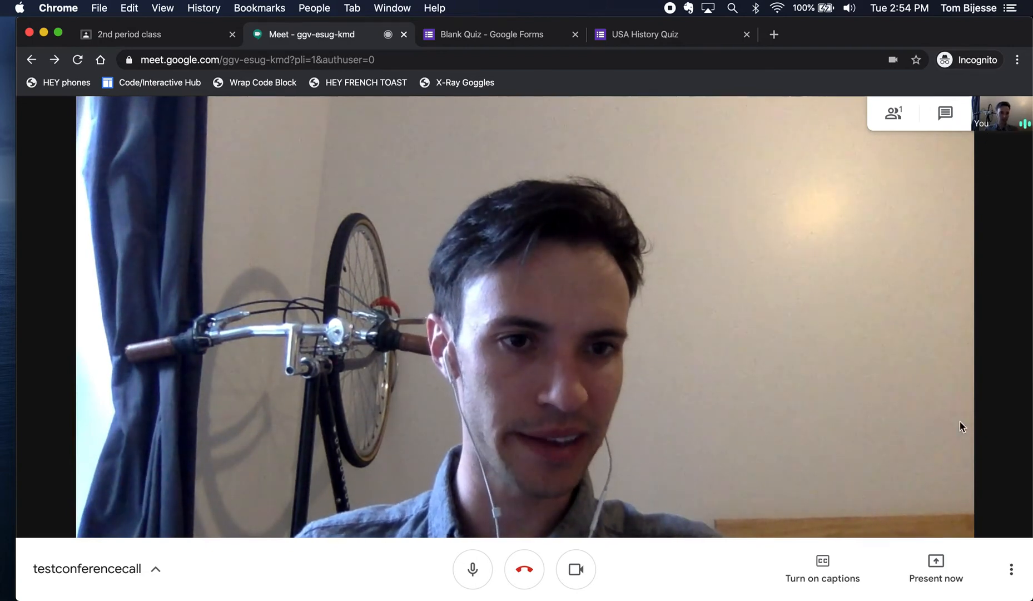
{"action": "mouse_move", "coordinate": [969, 155]}
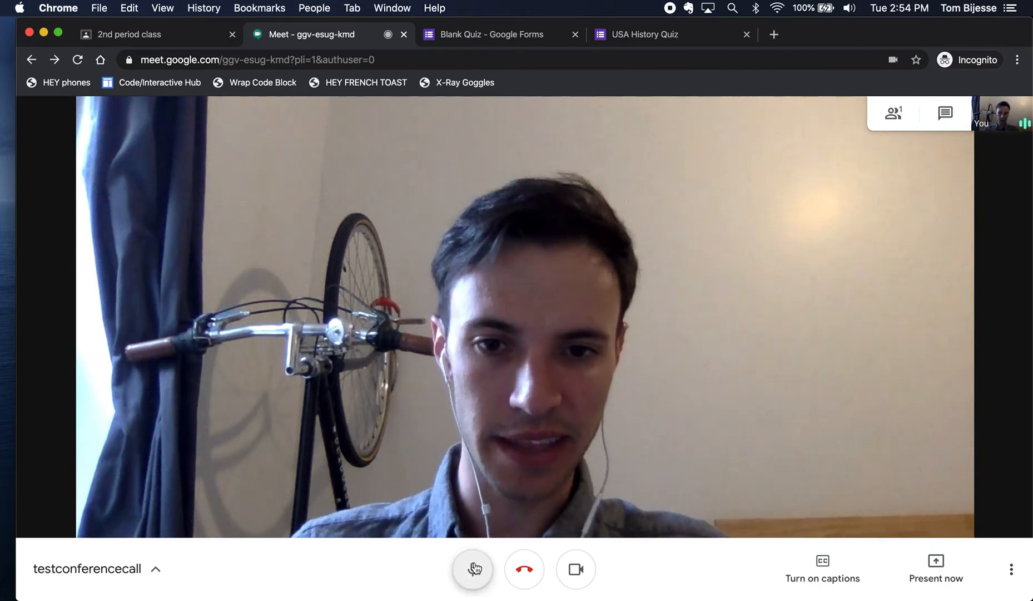
{"action": "mouse_move", "coordinate": [472, 568]}
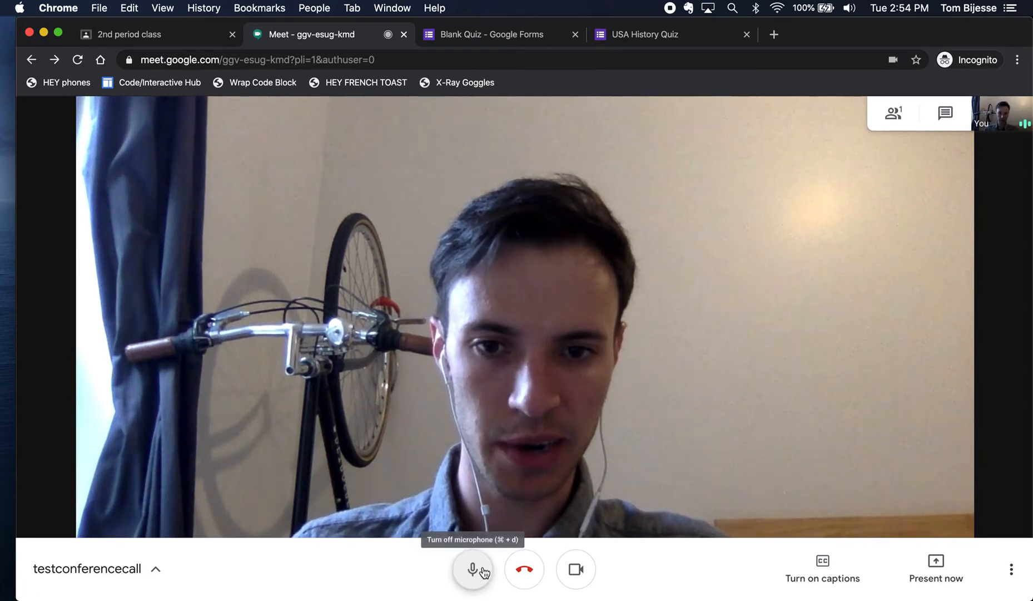
{"action": "mouse_move", "coordinate": [765, 371]}
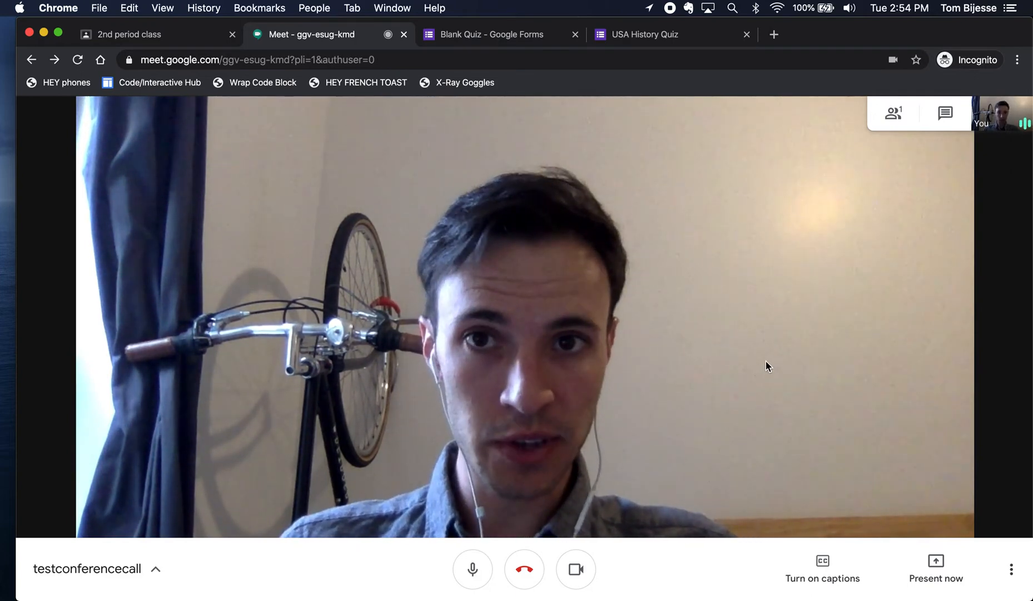
{"action": "mouse_move", "coordinate": [634, 337]}
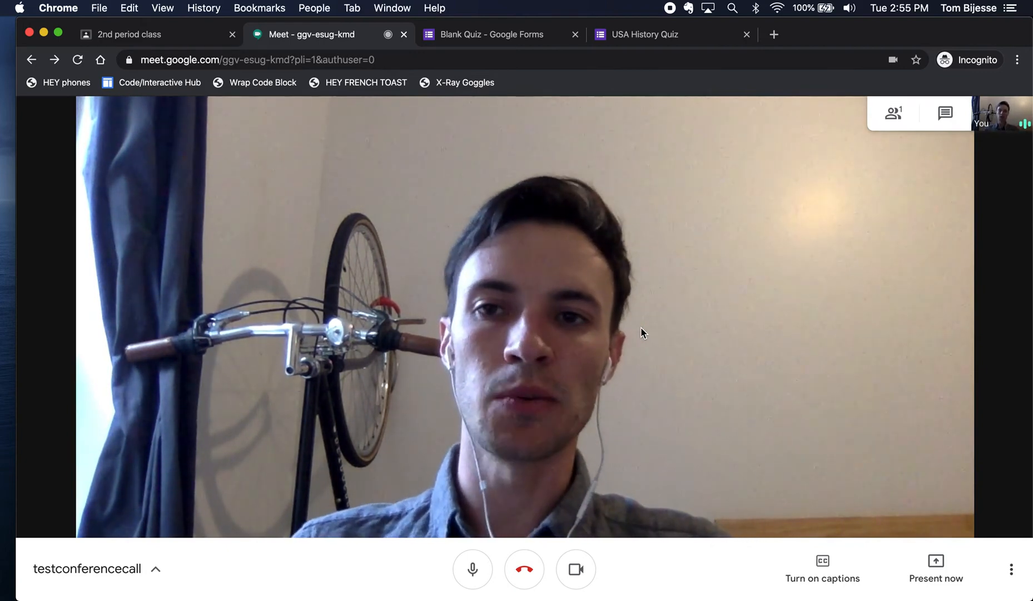
{"action": "mouse_move", "coordinate": [658, 292]}
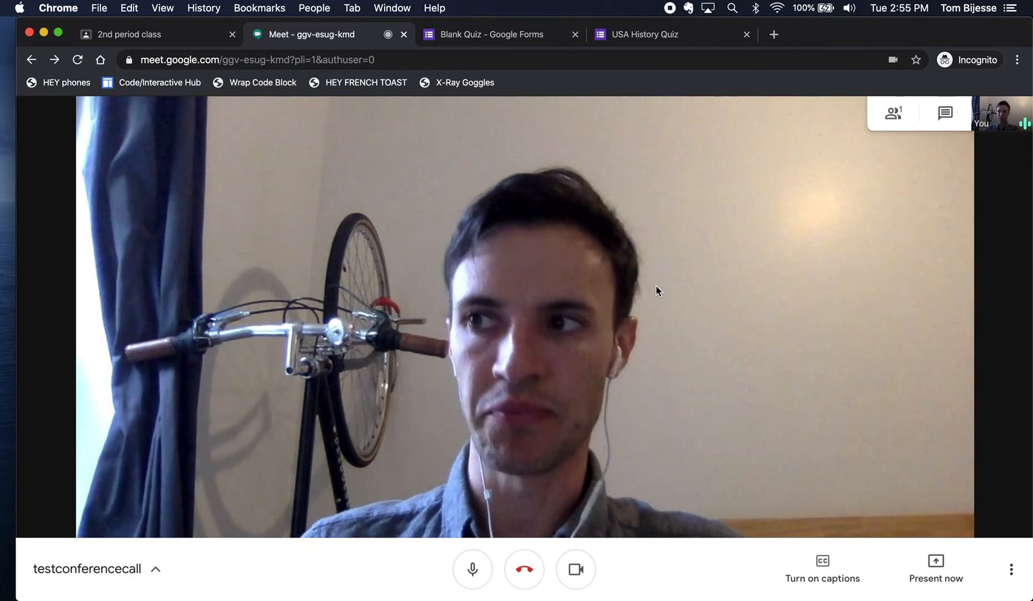
{"action": "mouse_move", "coordinate": [923, 206]}
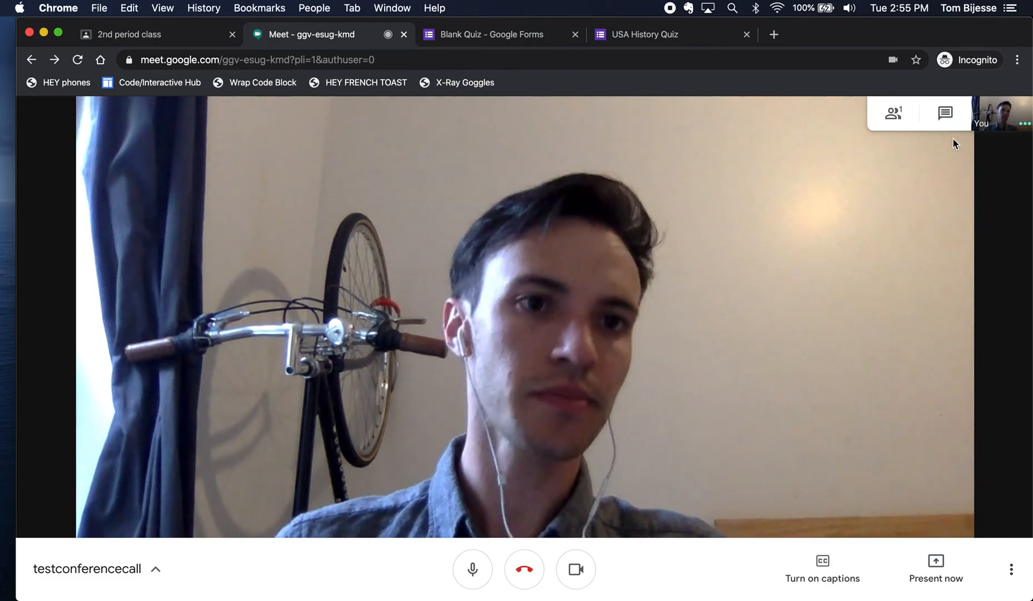
{"action": "mouse_move", "coordinate": [950, 363]}
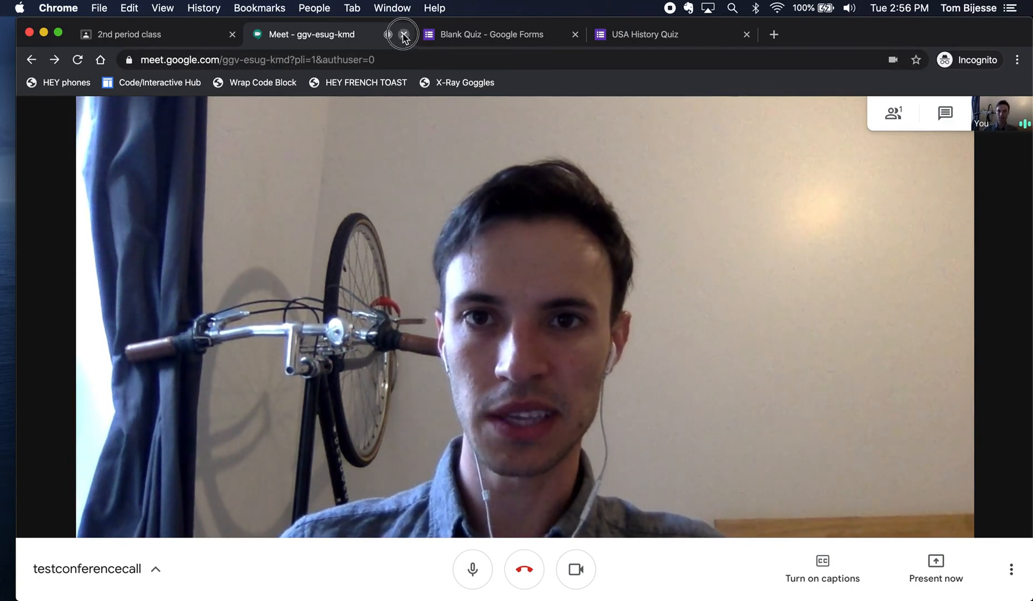
Leave the testconferencecall meeting and close its Meet tab.
{"action": "left_click", "coordinate": [524, 569]}
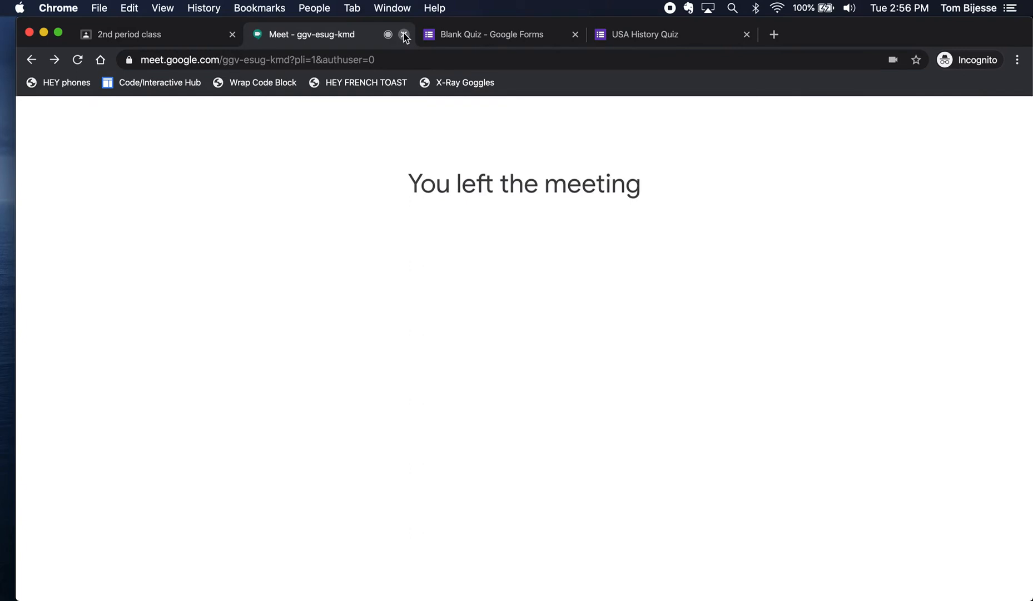
{"action": "left_click", "coordinate": [406, 35]}
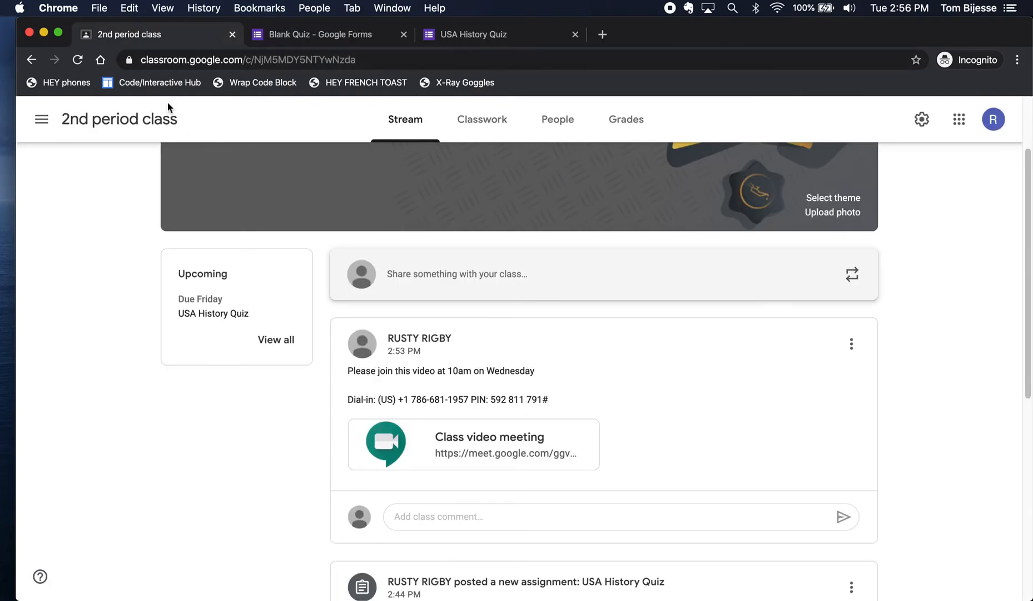
{"action": "mouse_move", "coordinate": [410, 443]}
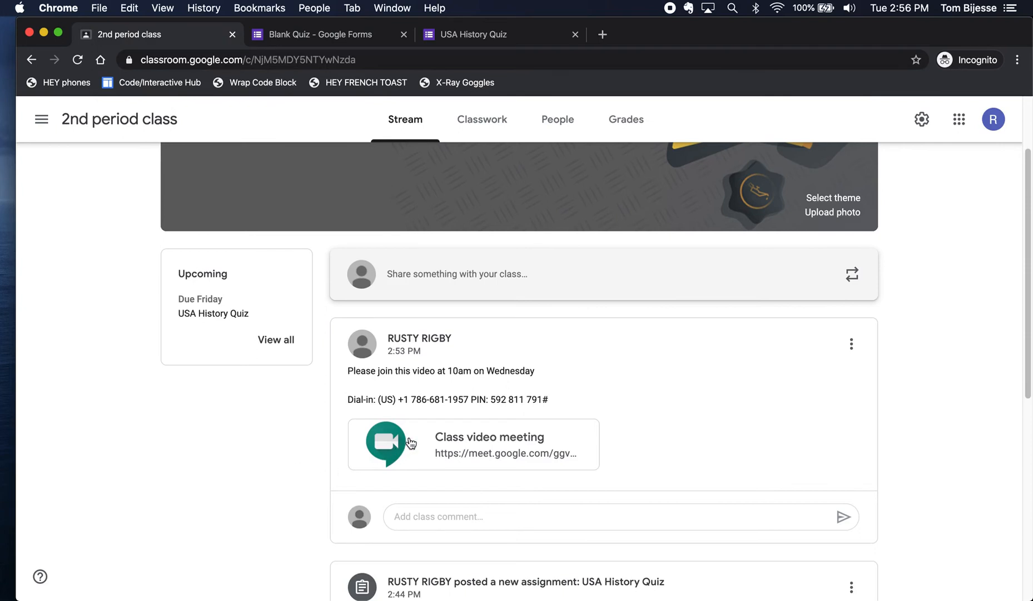
{"action": "mouse_move", "coordinate": [431, 447]}
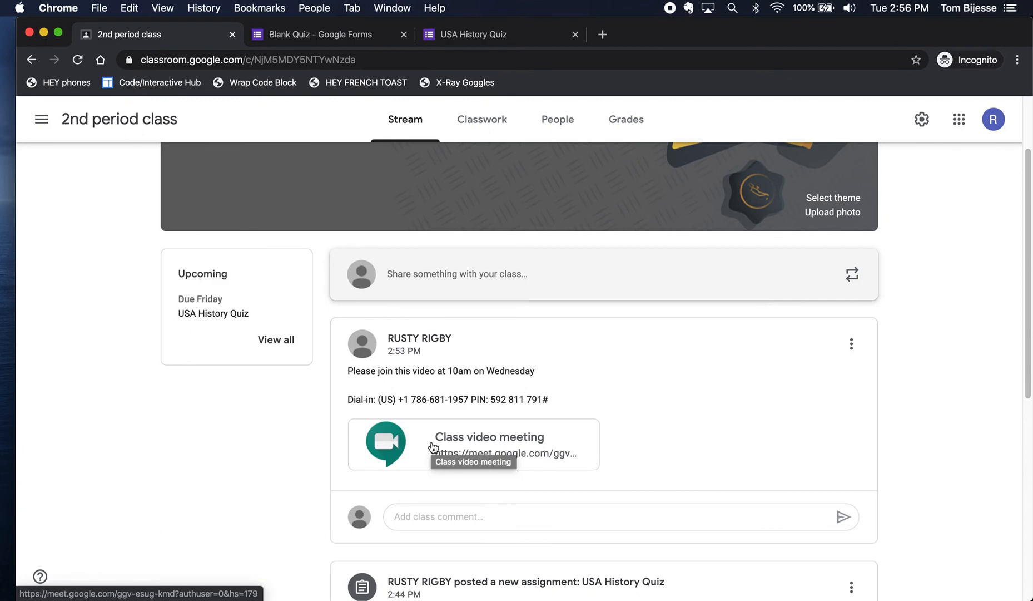
{"action": "mouse_move", "coordinate": [458, 415]}
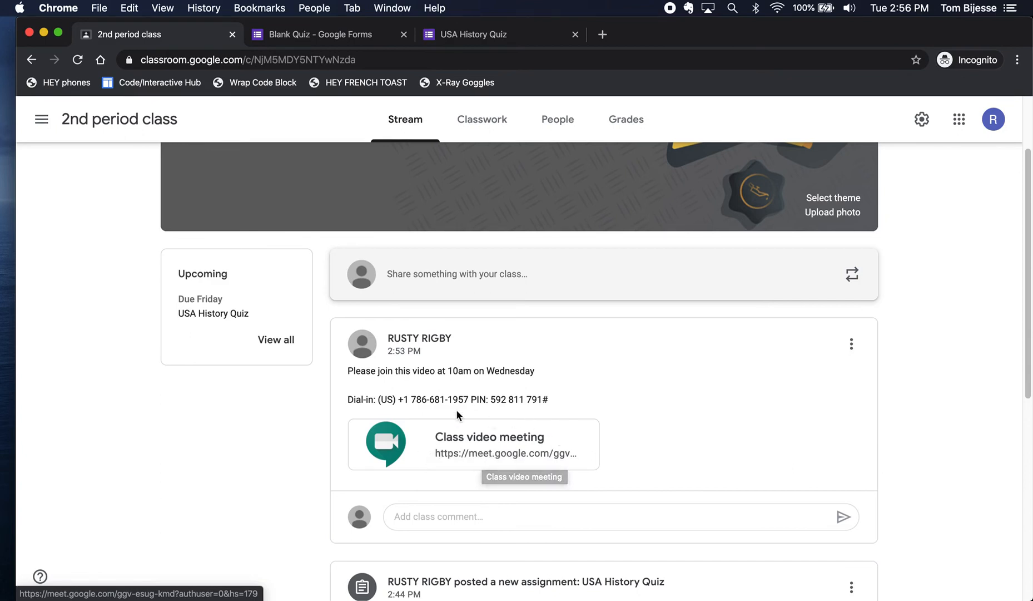
{"action": "mouse_move", "coordinate": [517, 481]}
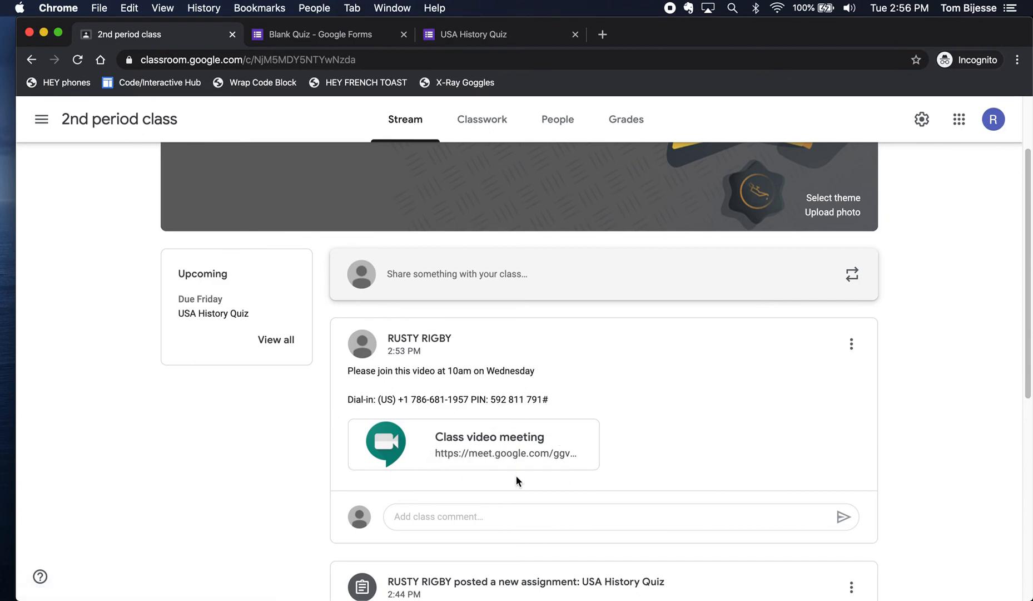